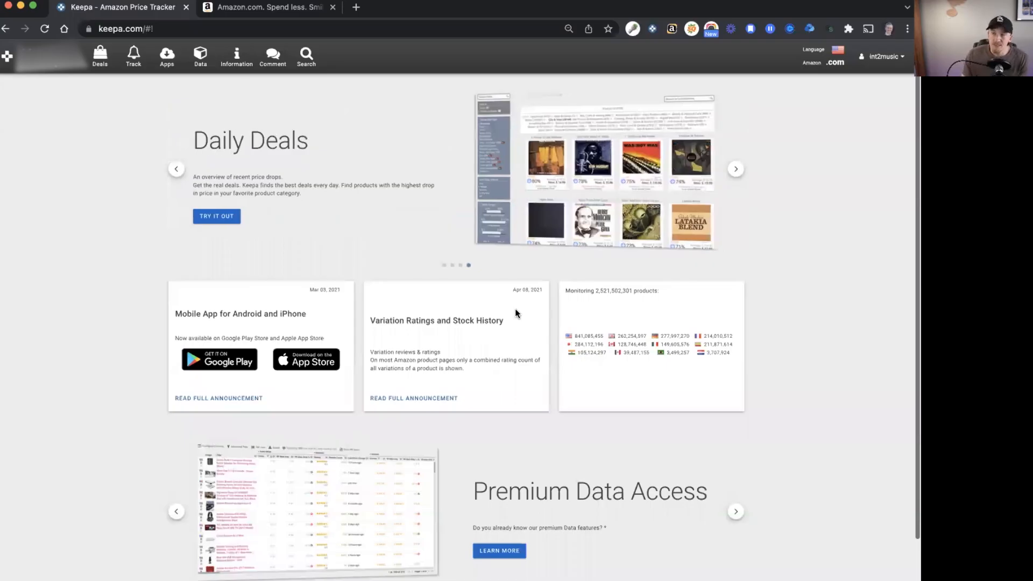
pyautogui.moveTo(254, 165)
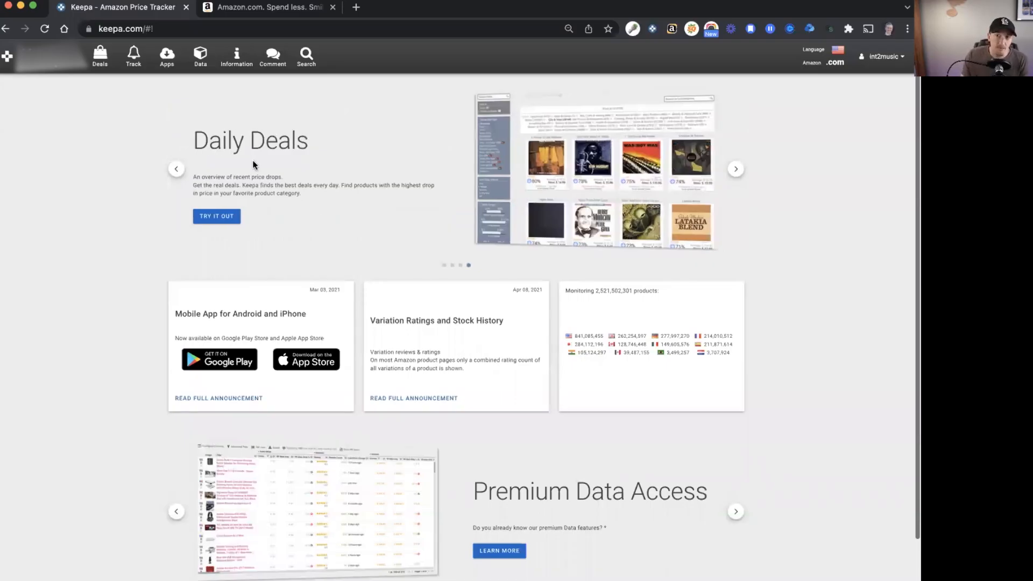
# Show Keepa's Data section listing Product Finder, Product Viewer, Best Sellers and Top Seller List.
pyautogui.scroll(-3)
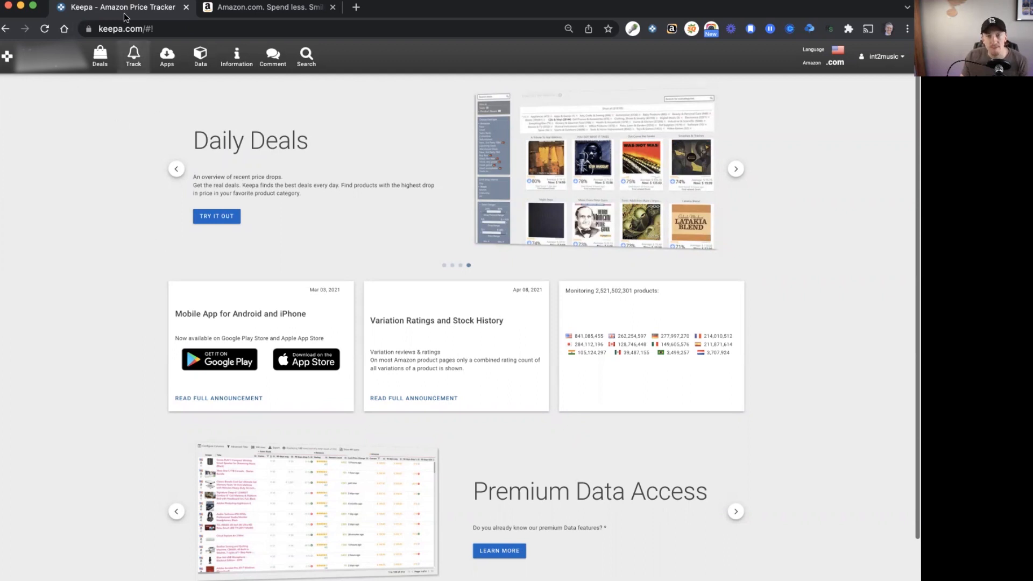
pyautogui.click(200, 55)
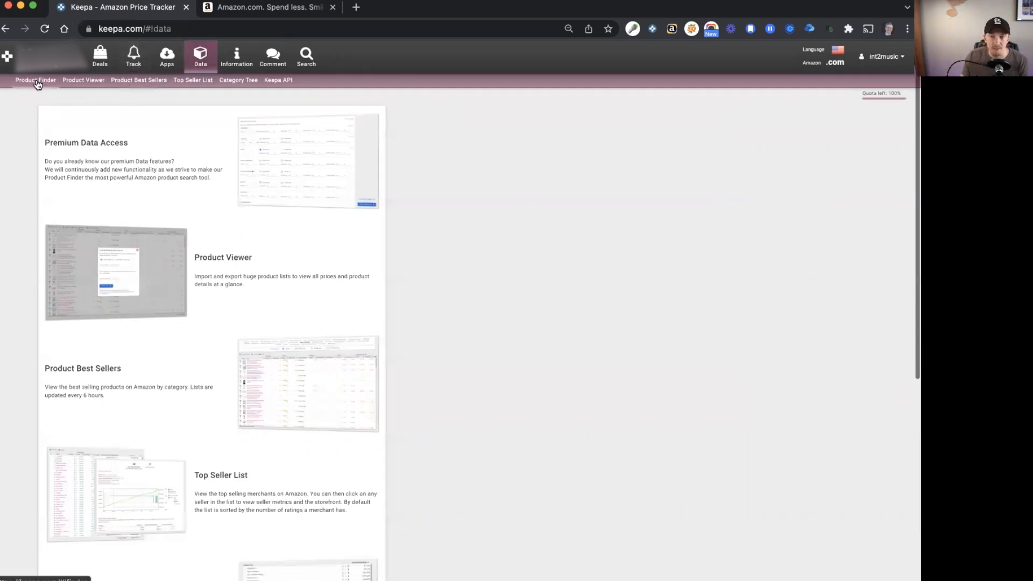
# Load the Product Finder and review its filter sections down to additional switches and back up.
pyautogui.click(35, 80)
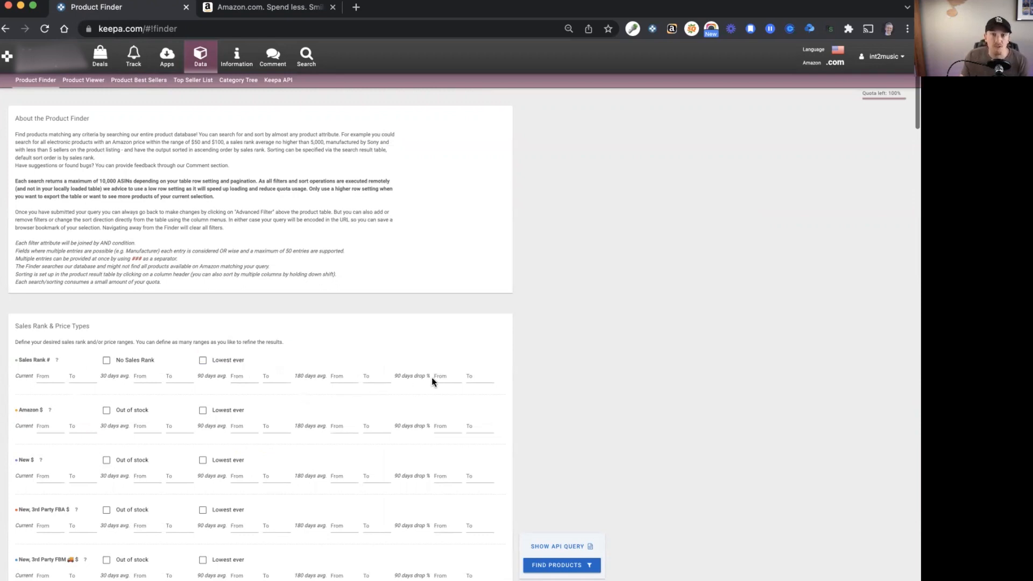
pyautogui.moveTo(434, 394)
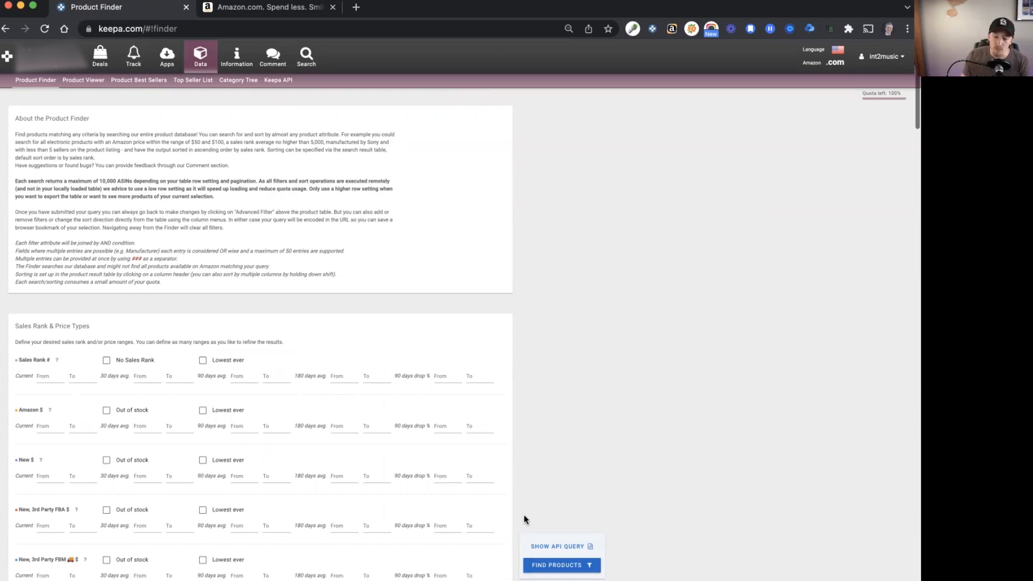
pyautogui.moveTo(340, 525)
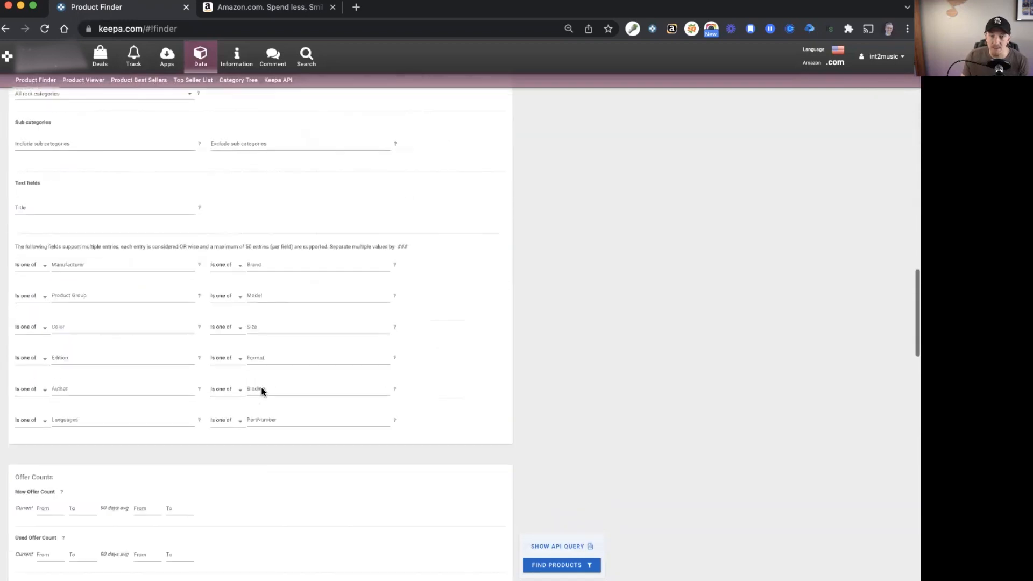
pyautogui.scroll(-3)
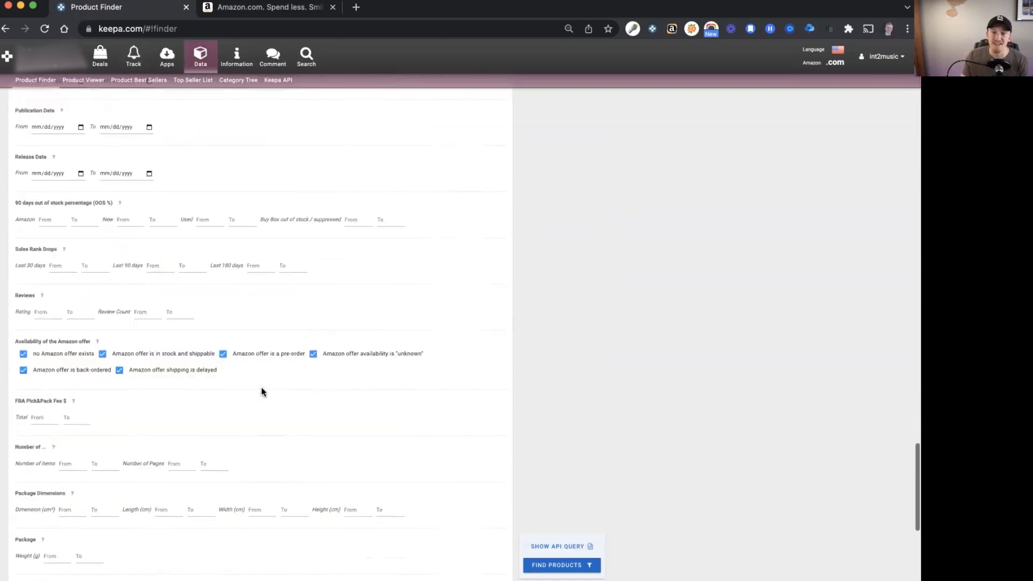
pyautogui.scroll(-3)
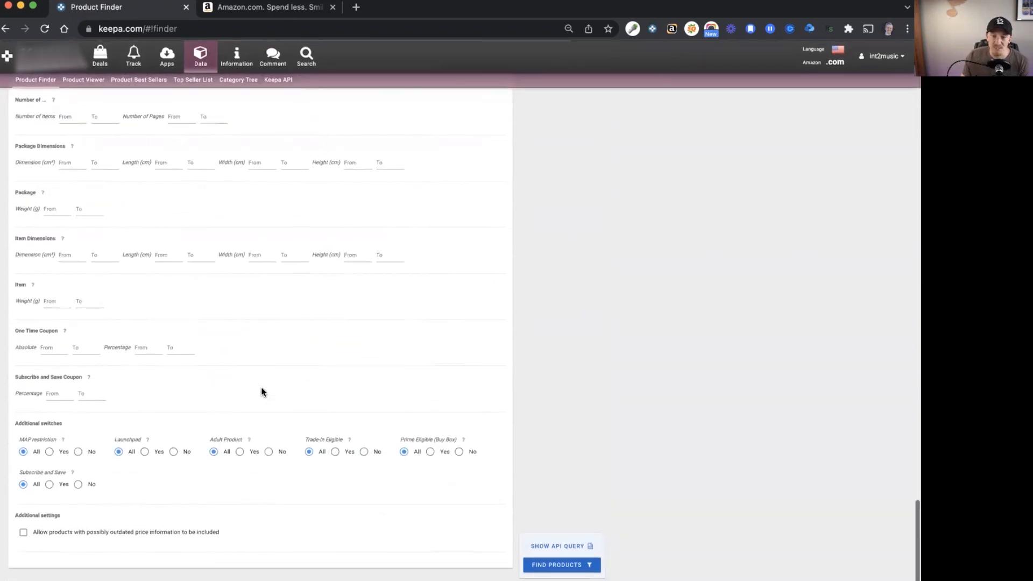
pyautogui.moveTo(65, 255)
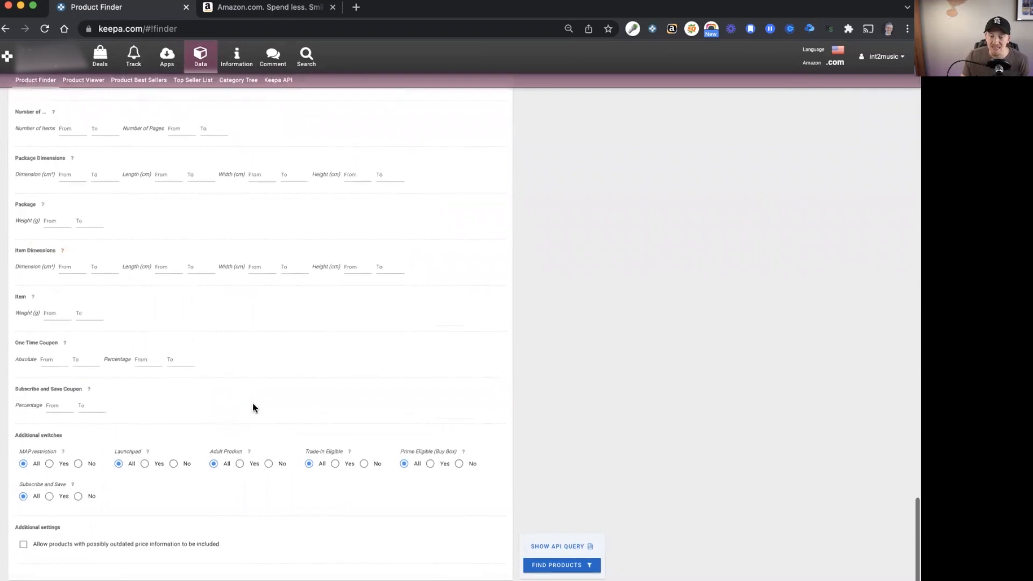
pyautogui.scroll(3)
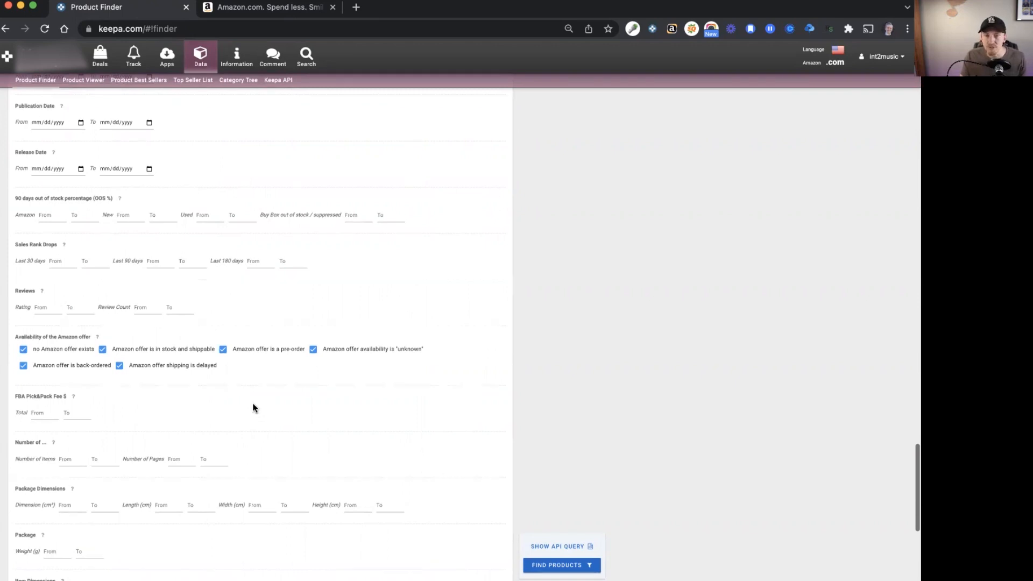
pyautogui.scroll(3)
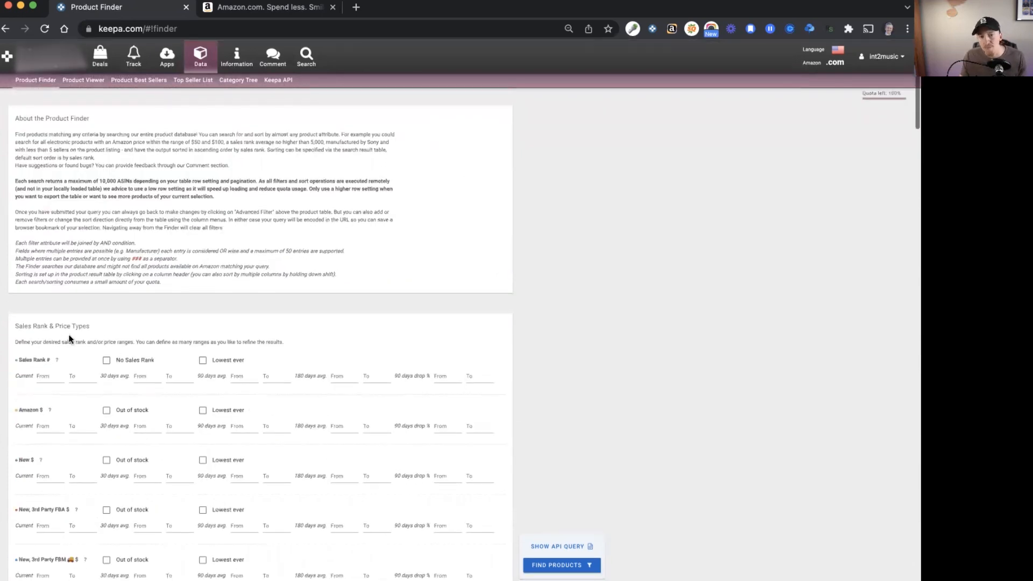
# Set the 30-day average sales rank filter from 25000 to 100000.
pyautogui.scroll(-3)
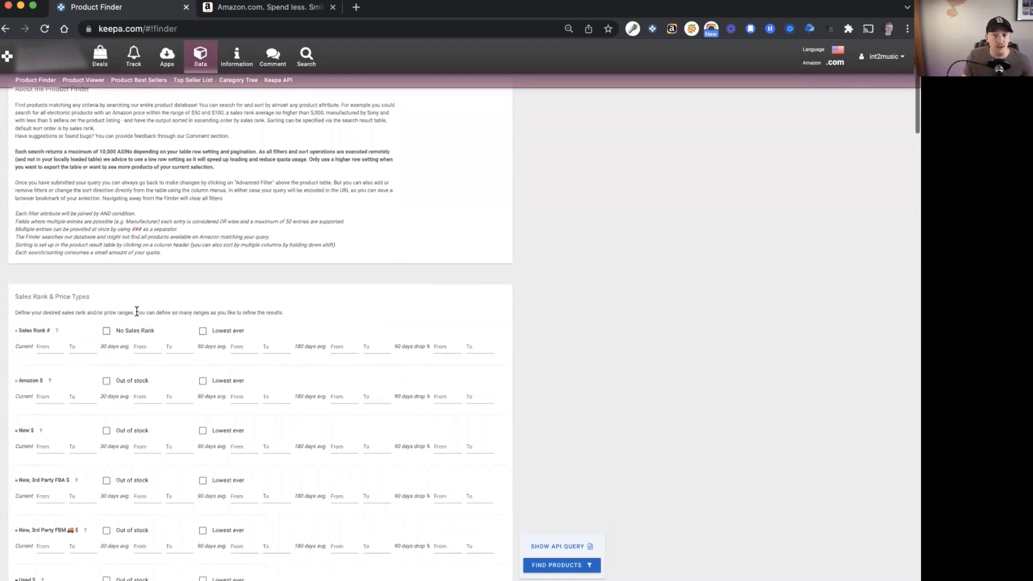
pyautogui.click(147, 347)
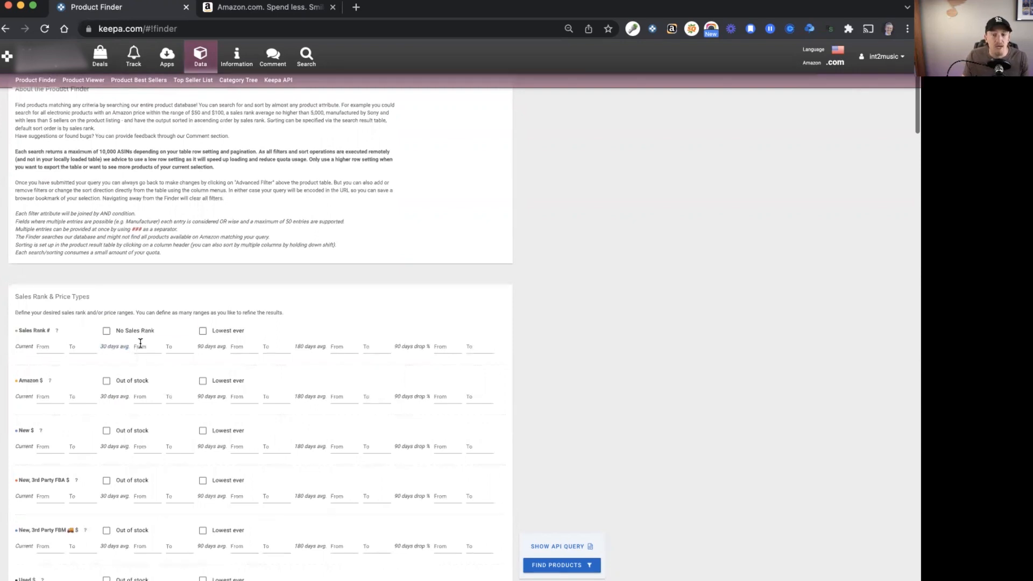
pyautogui.write('25000')
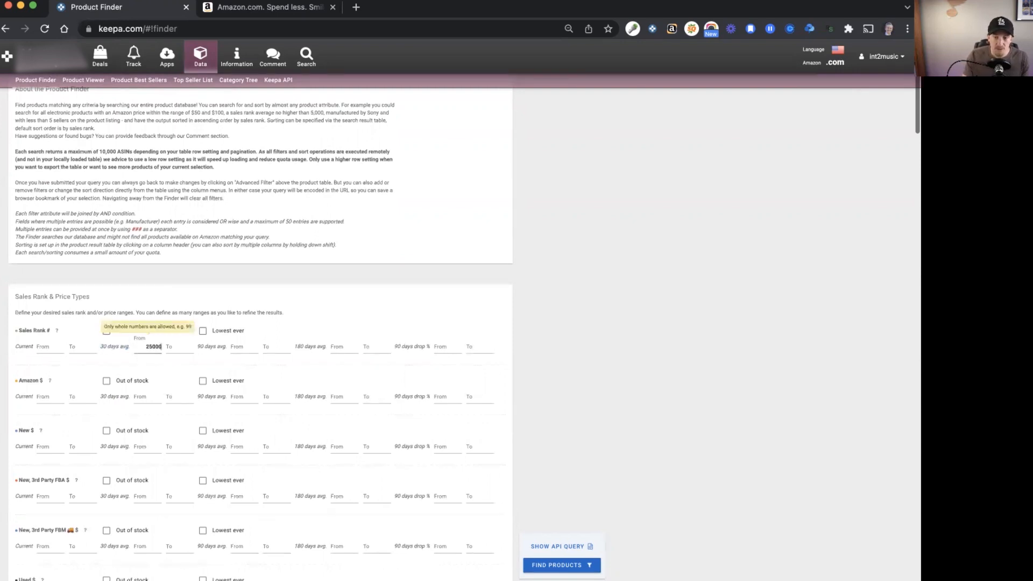
pyautogui.write('100000')
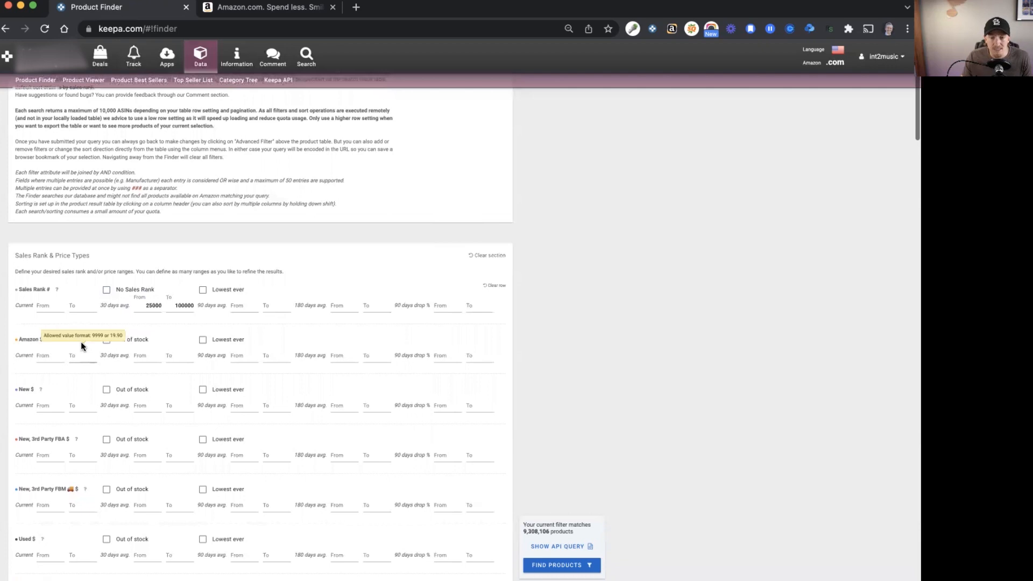
# Require the Amazon offer to be out of stock, narrowing matches to about 8.18 million.
pyautogui.click(106, 339)
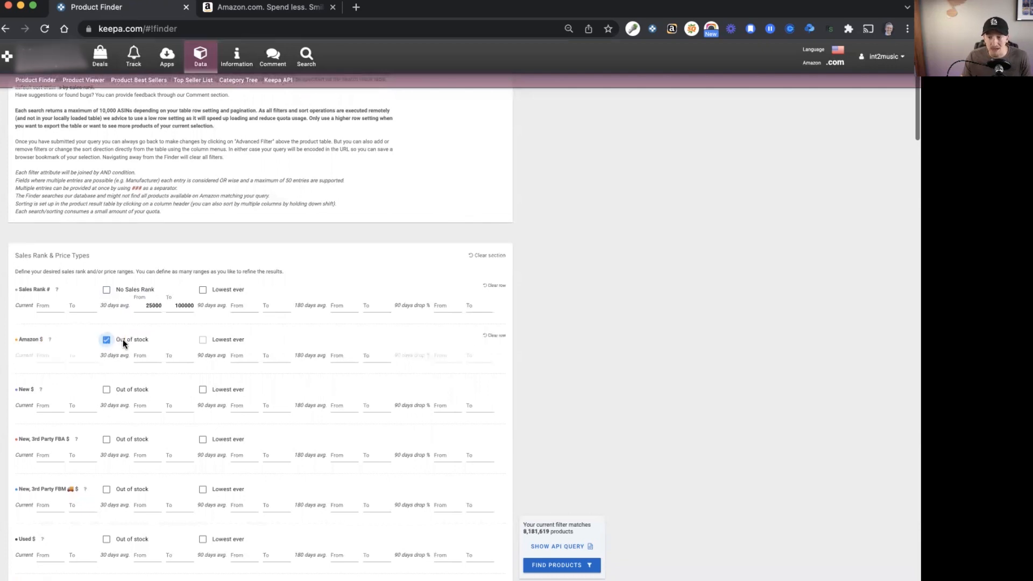
pyautogui.scroll(-3)
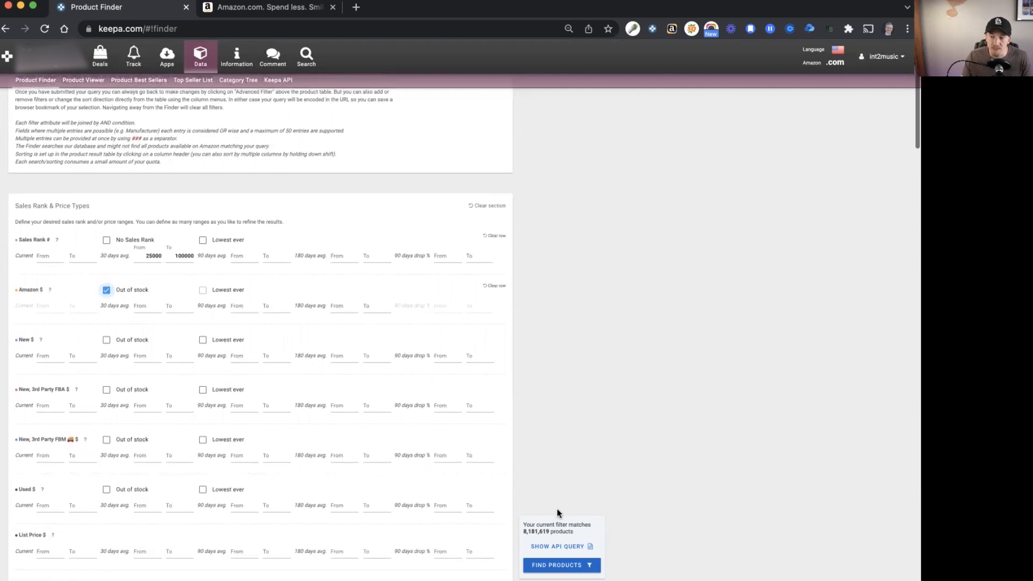
pyautogui.moveTo(306, 335)
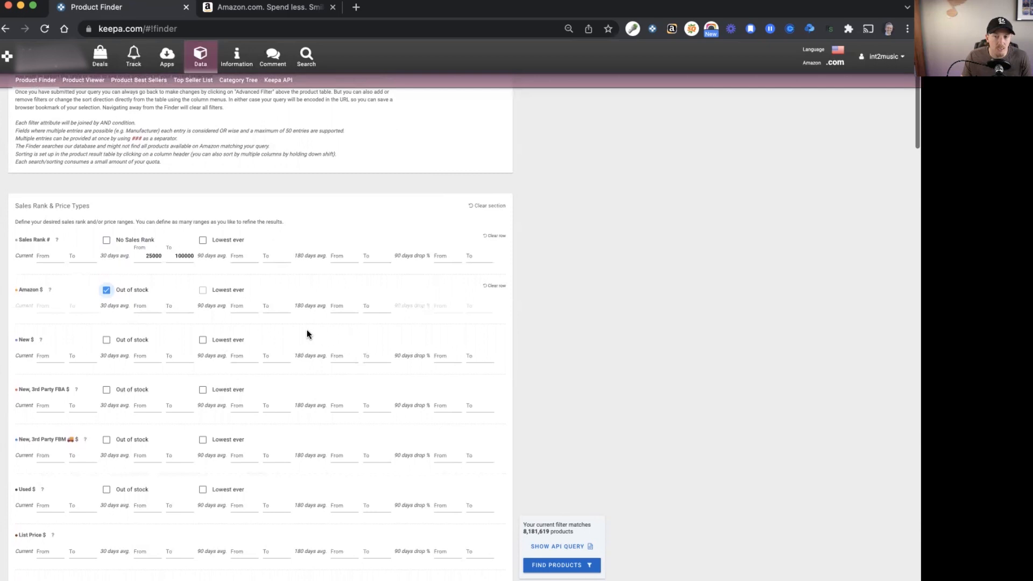
pyautogui.scroll(-3)
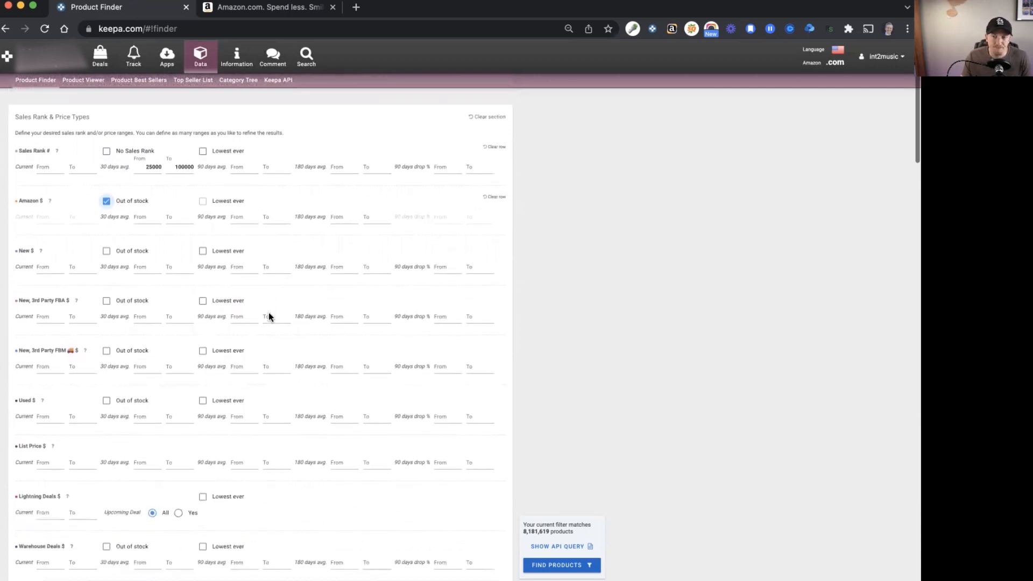
# Set a minimum 30-day average Buy Box price of 25.00, cutting matches to about 2.63 million.
pyautogui.scroll(-3)
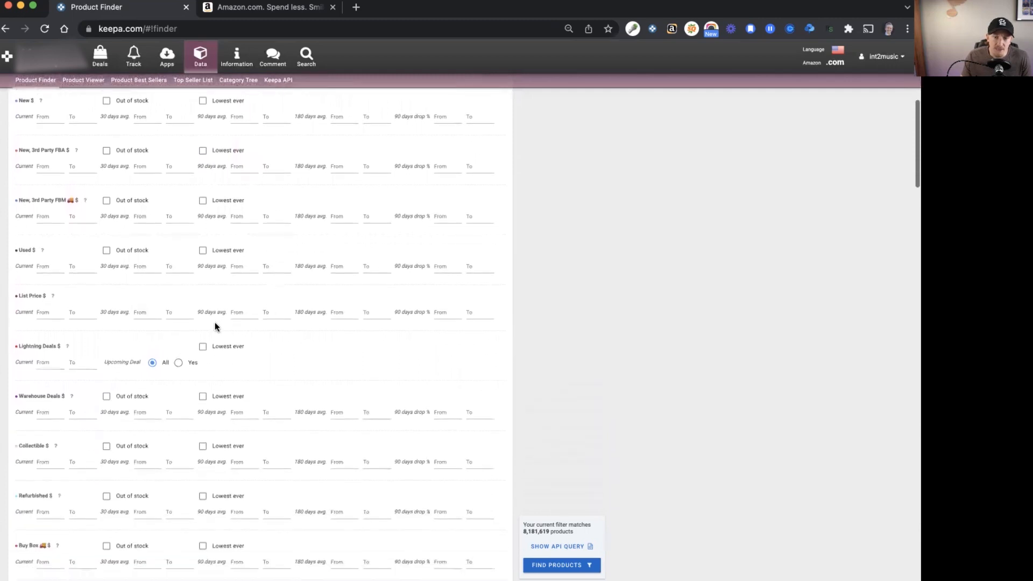
pyautogui.scroll(-3)
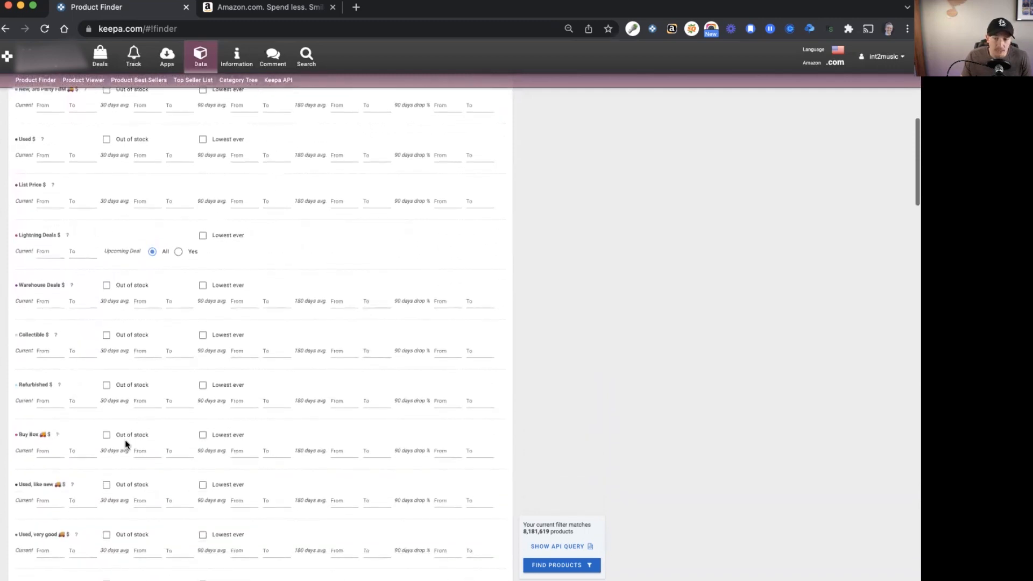
pyautogui.moveTo(196, 492)
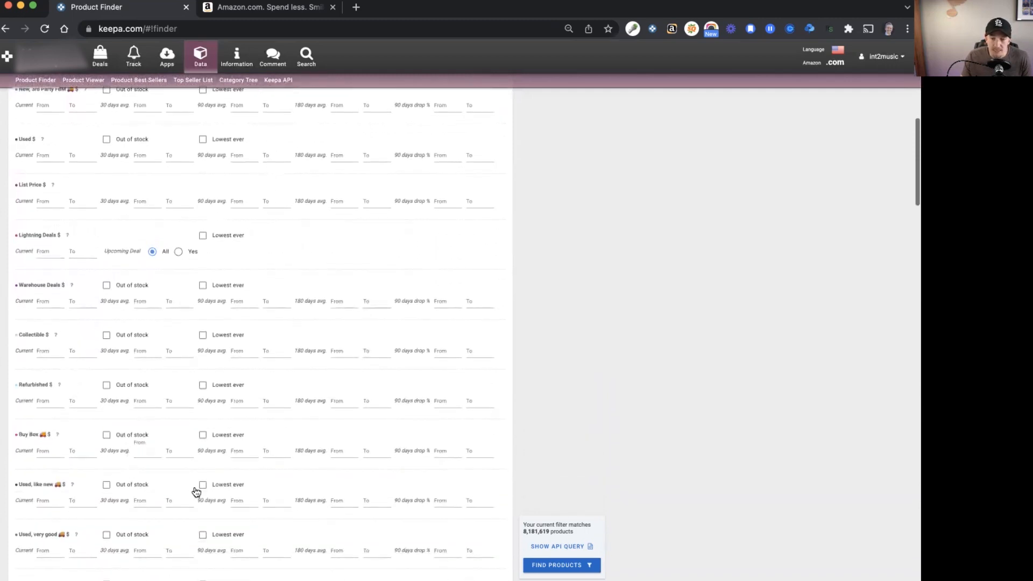
pyautogui.write('25.00')
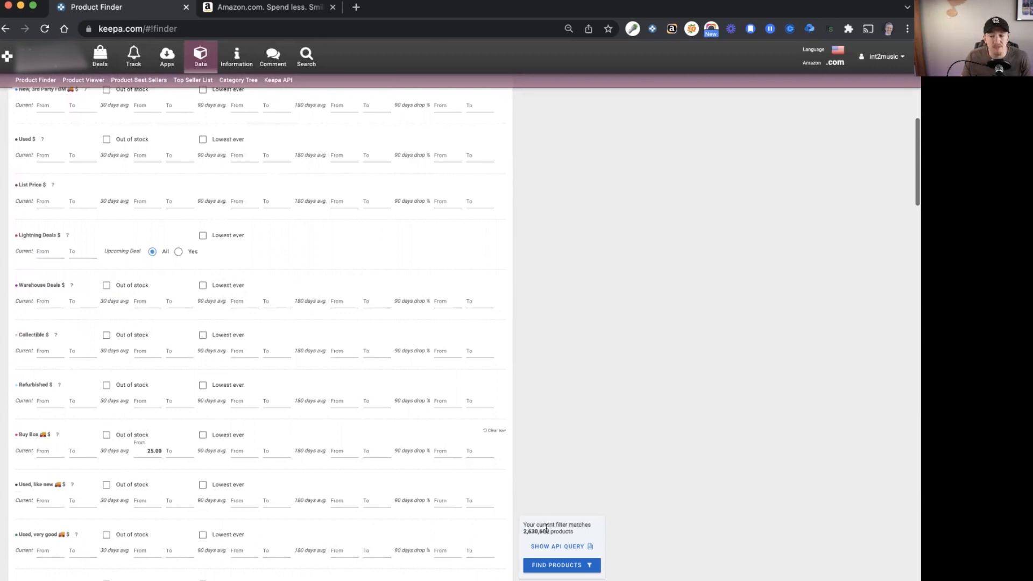
pyautogui.scroll(-3)
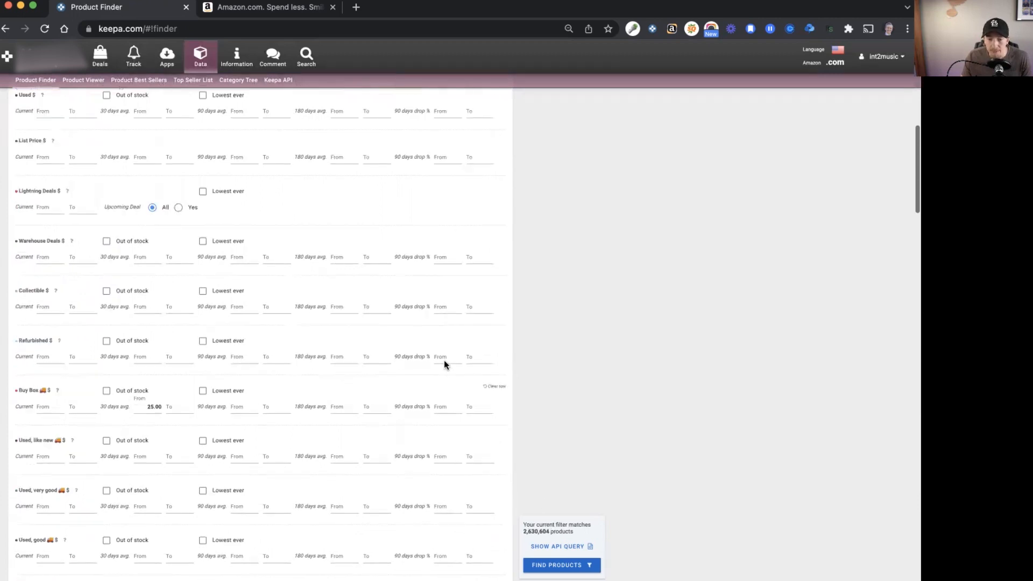
pyautogui.scroll(-3)
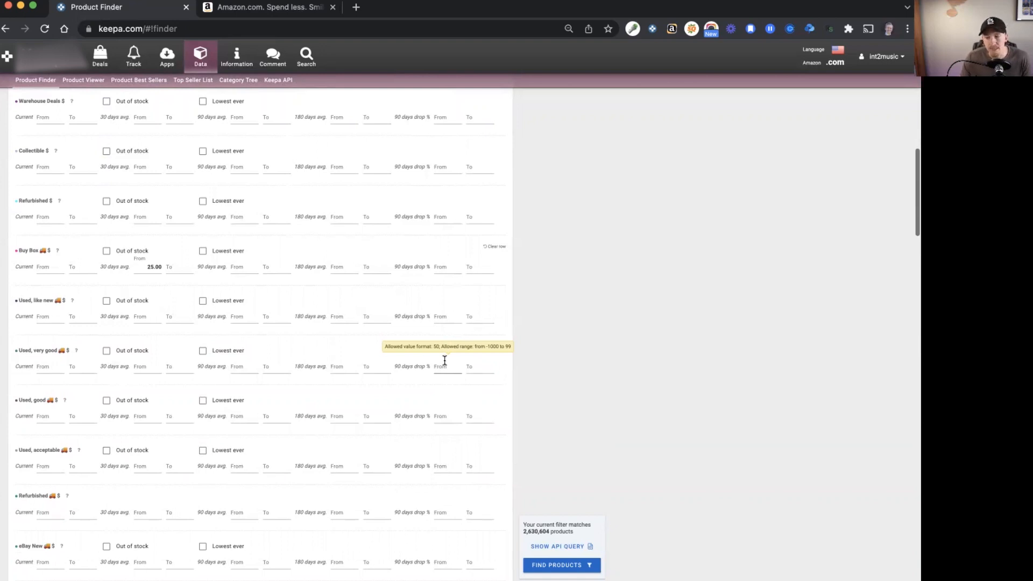
pyautogui.moveTo(527, 510)
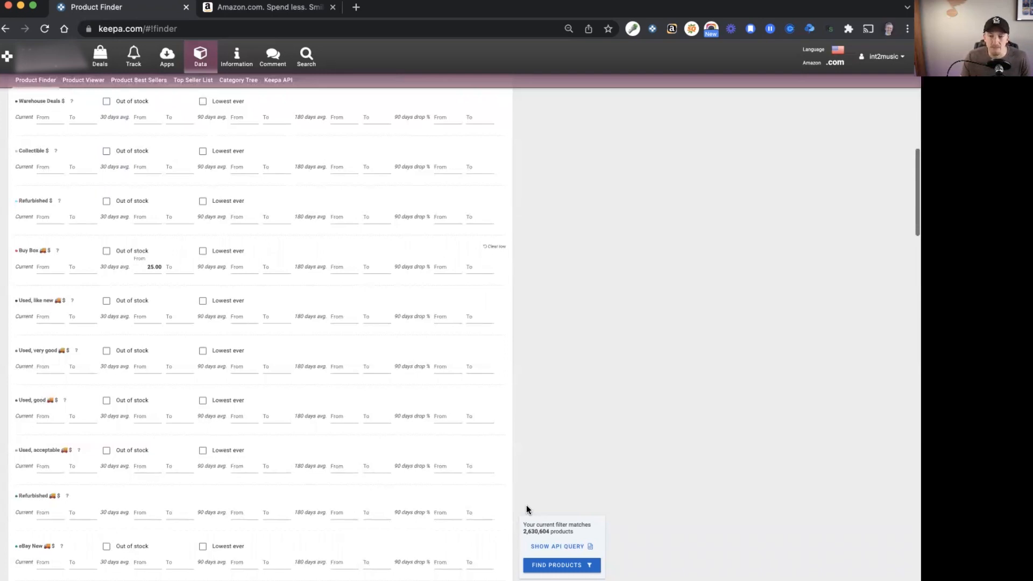
pyautogui.moveTo(393, 383)
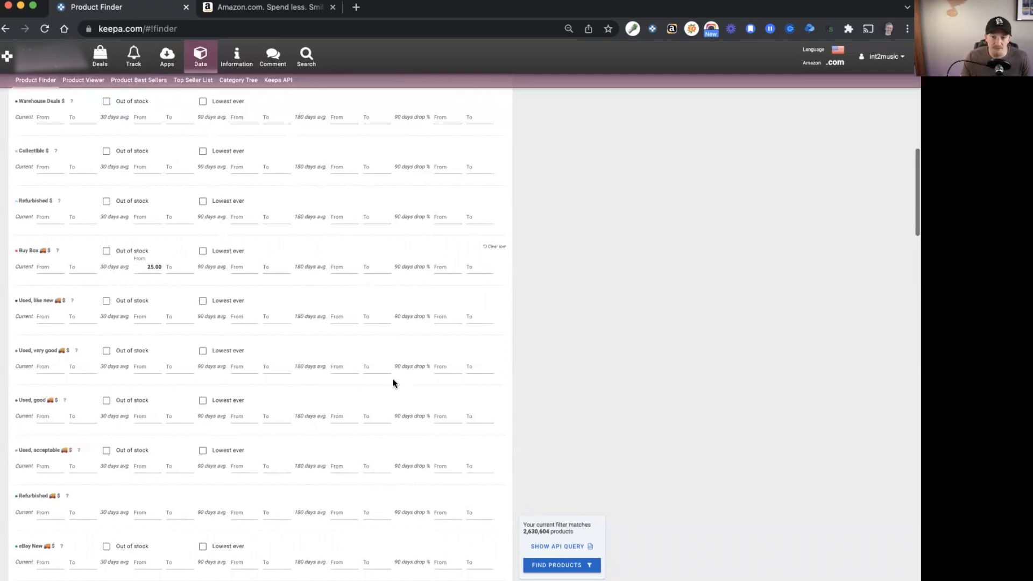
# Choose Home & Kitchen as the root category, dropping matches to about 260,000.
pyautogui.scroll(-3)
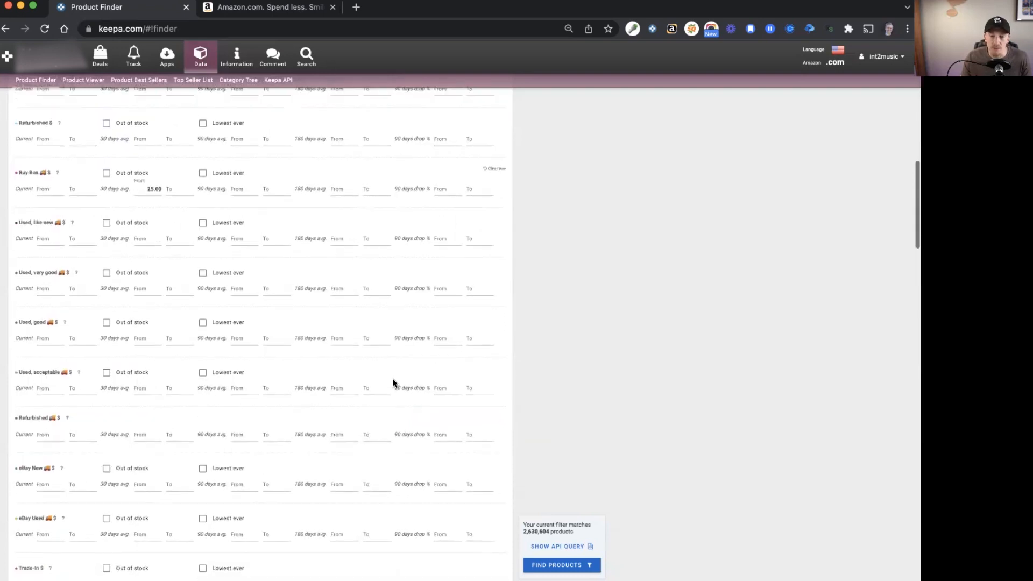
pyautogui.scroll(-3)
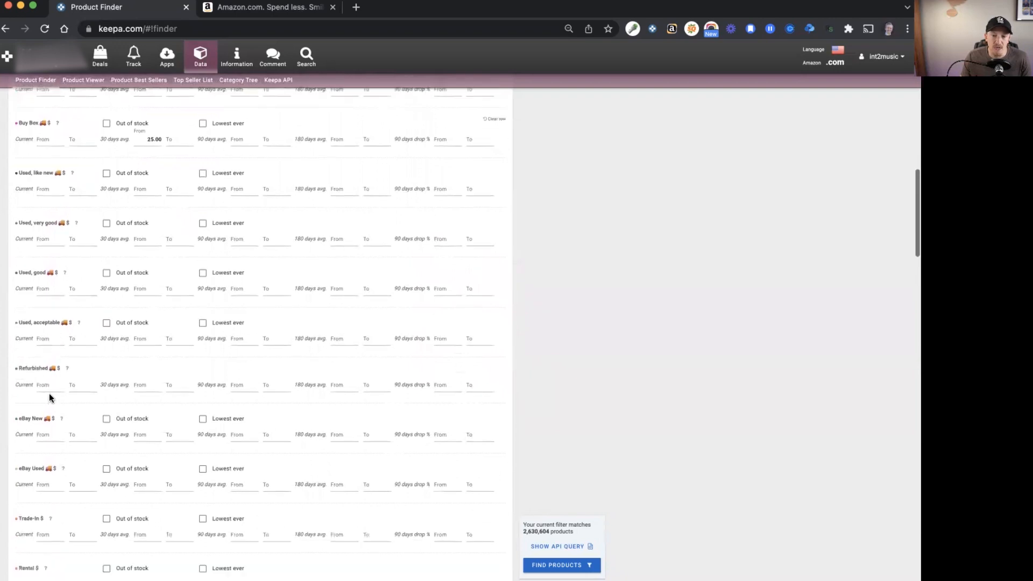
pyautogui.scroll(-3)
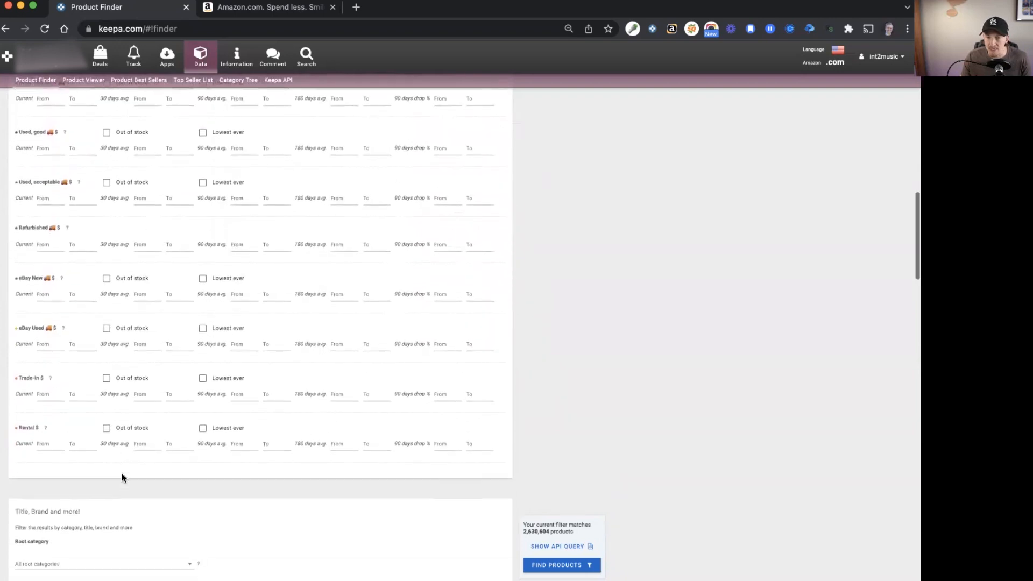
pyautogui.scroll(-3)
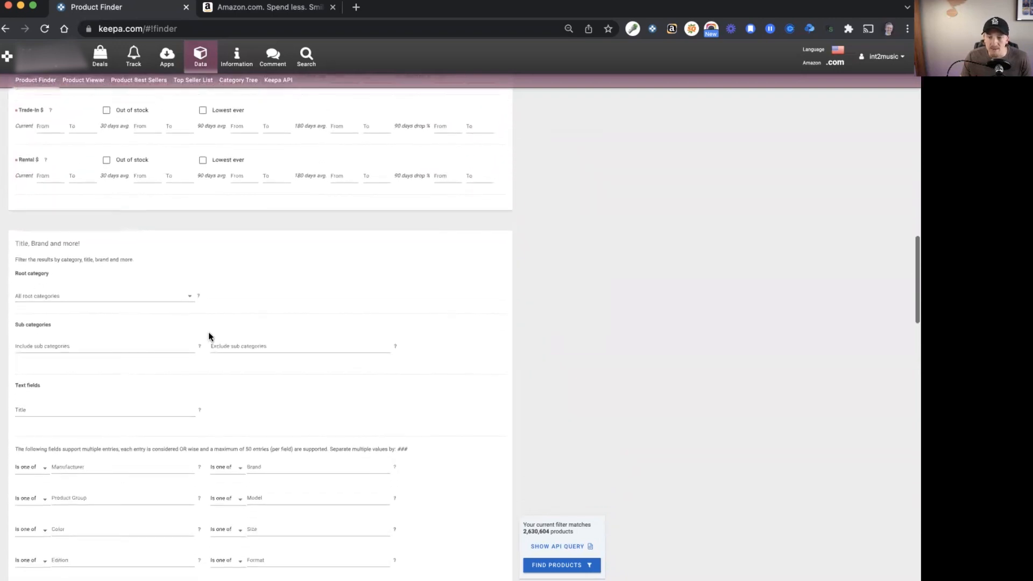
pyautogui.click(102, 296)
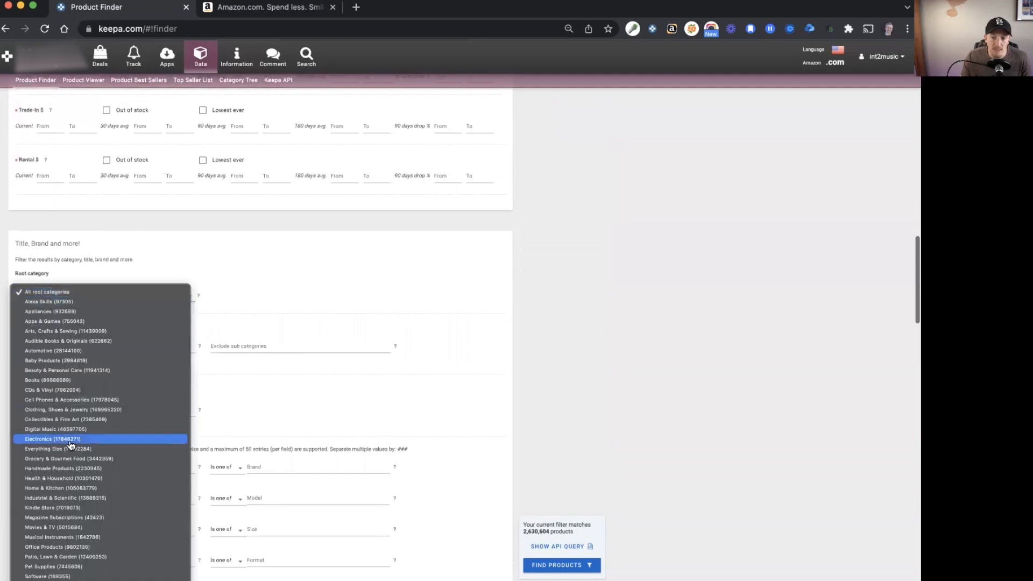
pyautogui.moveTo(76, 458)
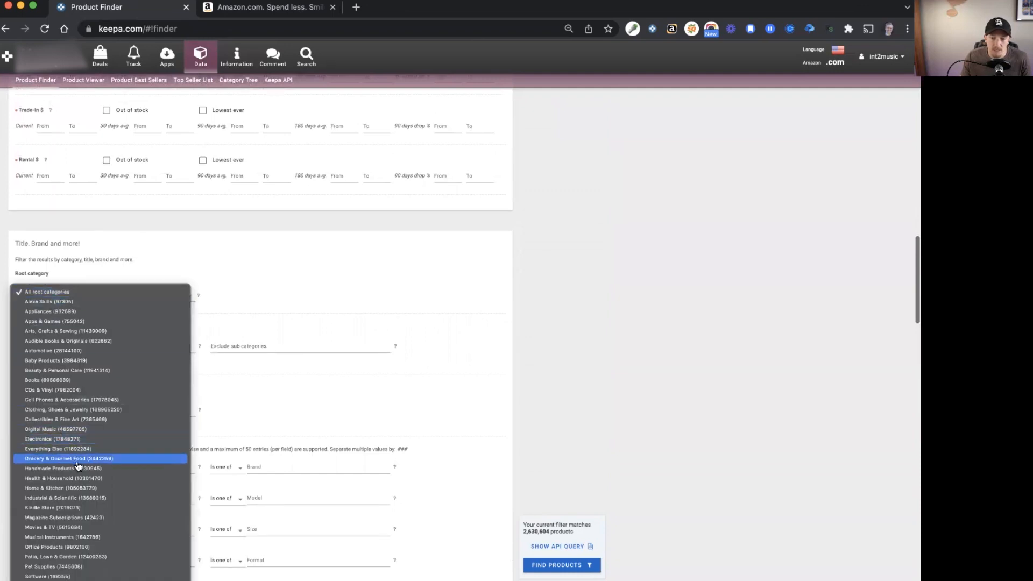
pyautogui.moveTo(65, 467)
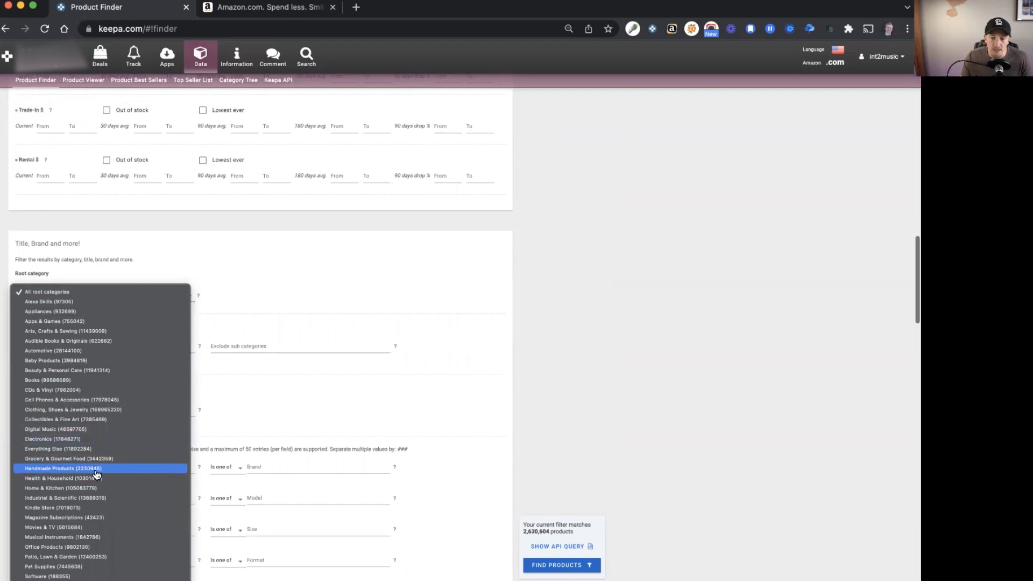
pyautogui.click(56, 487)
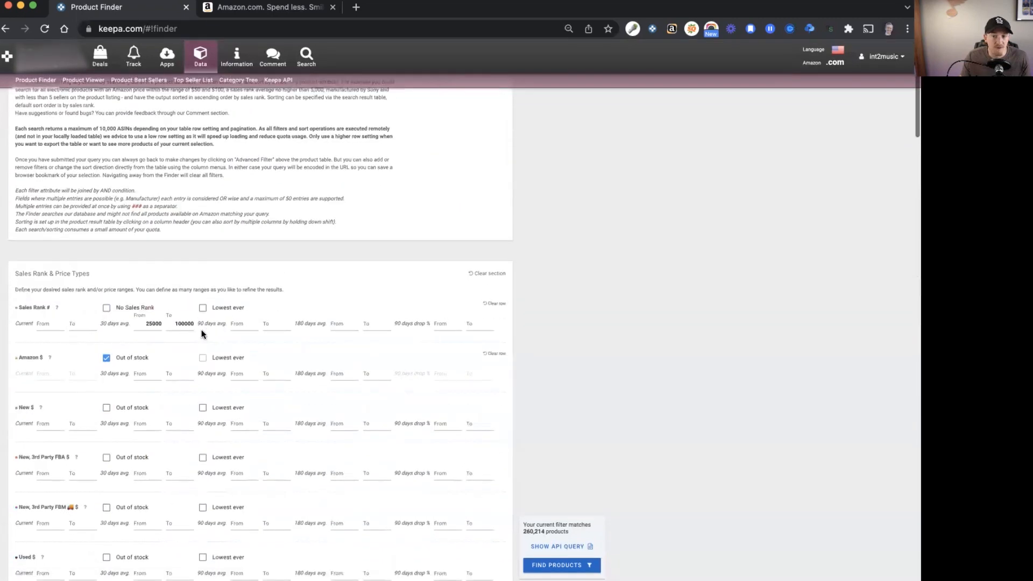
pyautogui.scroll(-3)
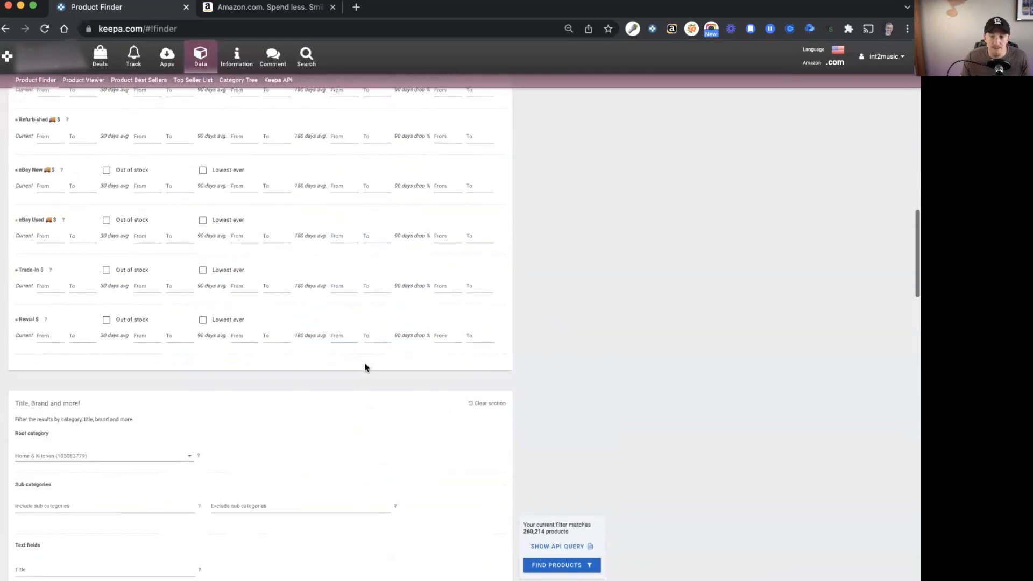
pyautogui.scroll(-3)
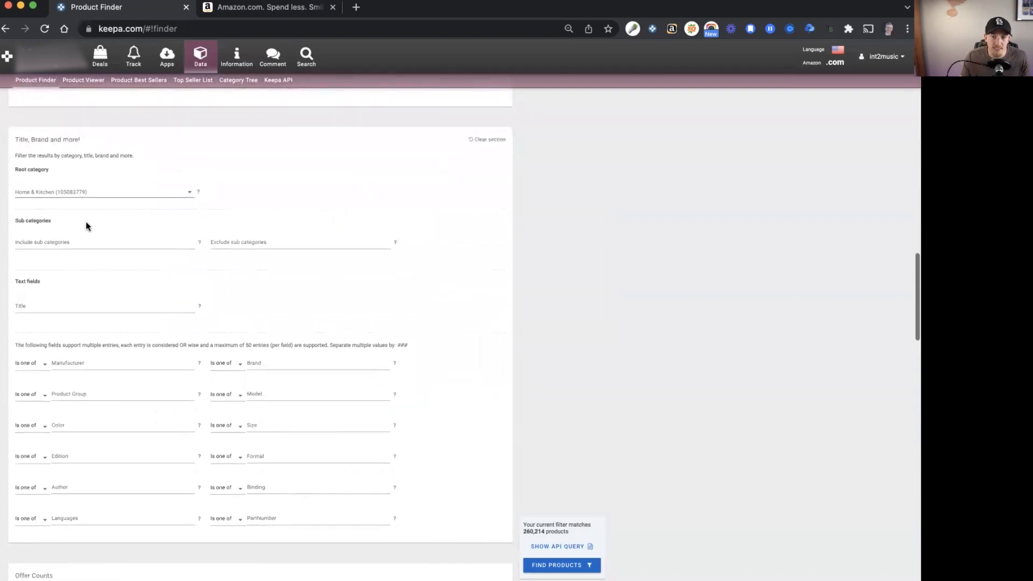
pyautogui.scroll(-3)
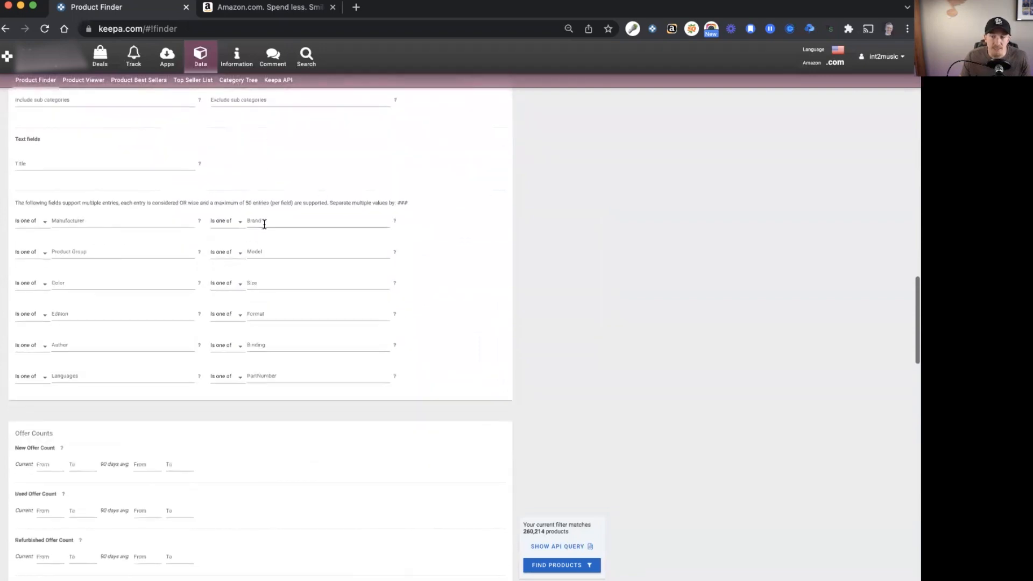
pyautogui.click(316, 221)
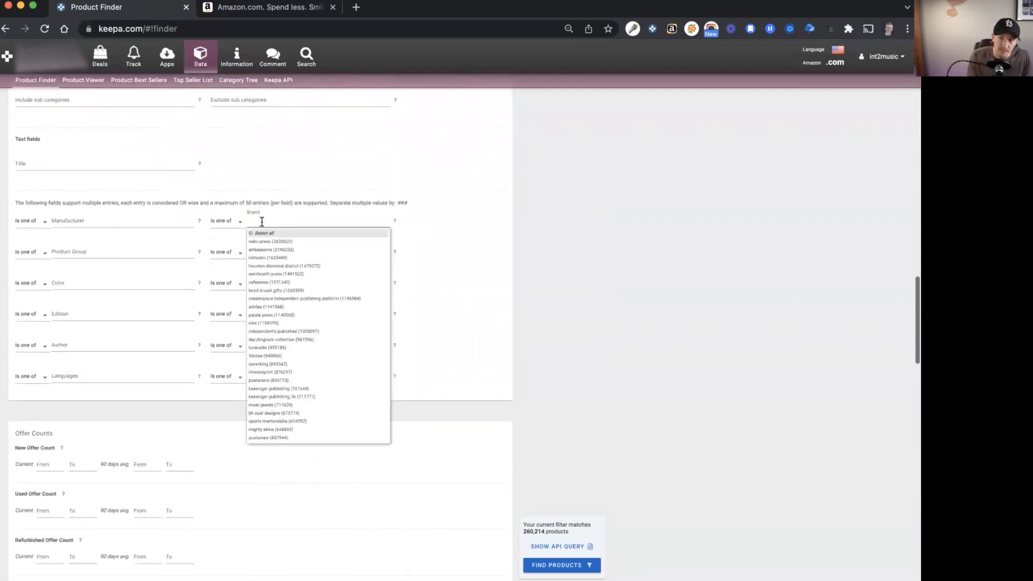
pyautogui.write('pioneer wom')
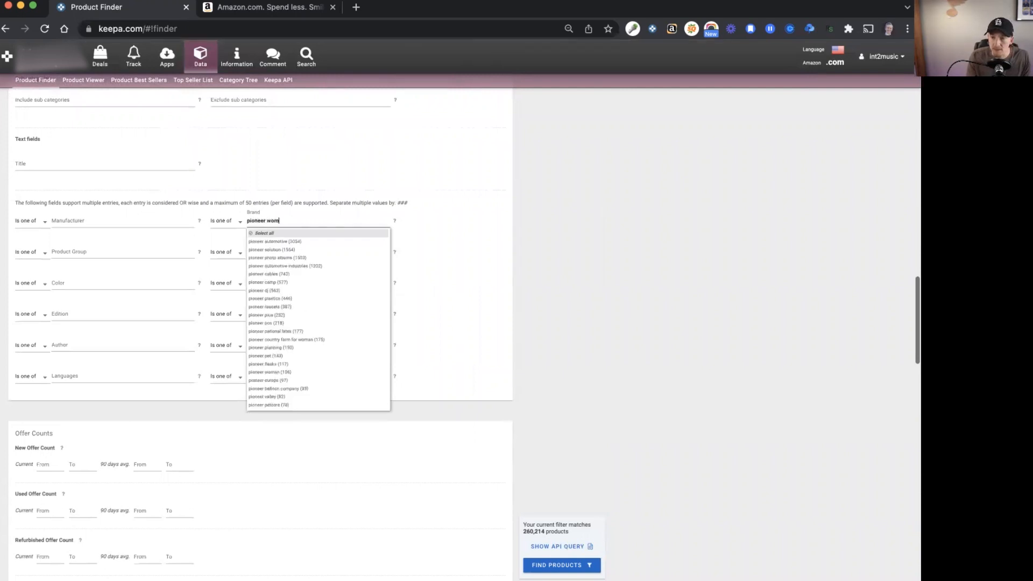
pyautogui.click(269, 372)
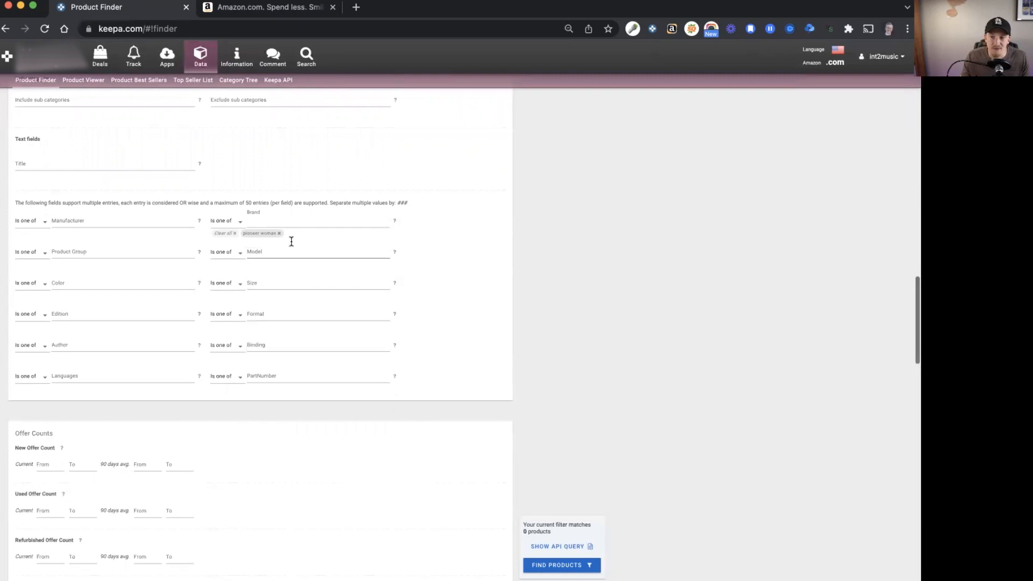
pyautogui.click(317, 221)
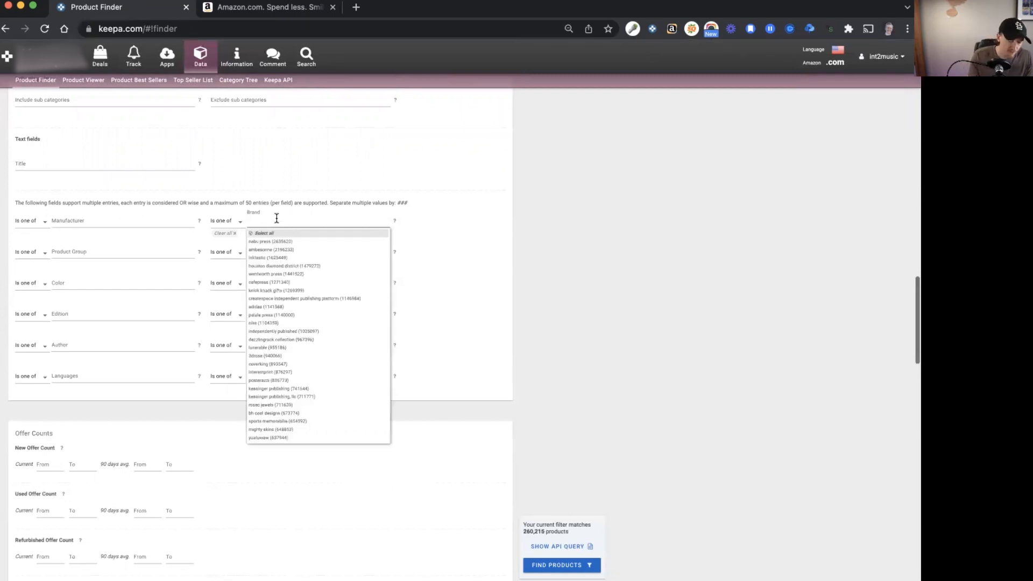
pyautogui.write('mainstays')
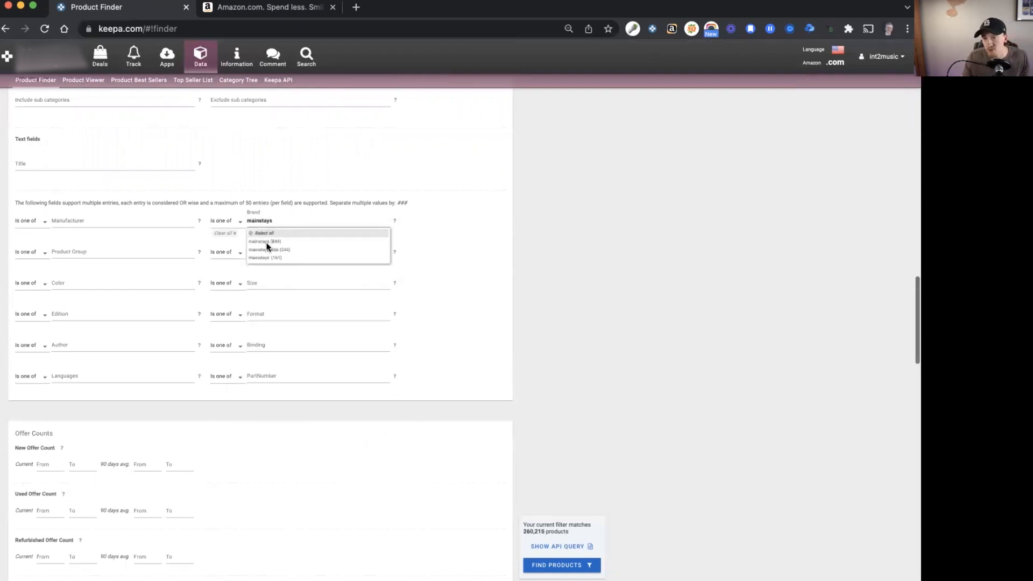
pyautogui.click(265, 241)
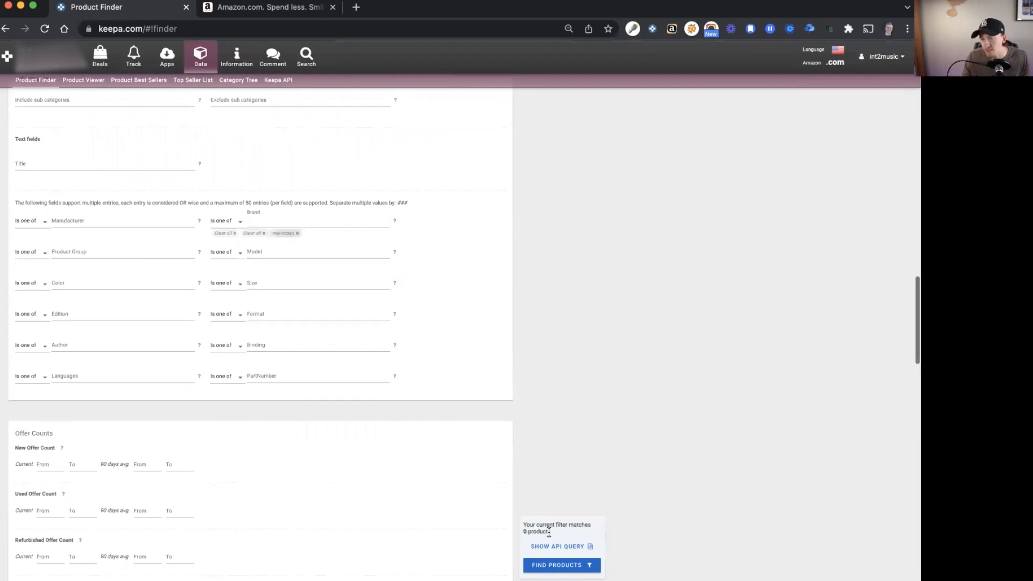
pyautogui.moveTo(242, 174)
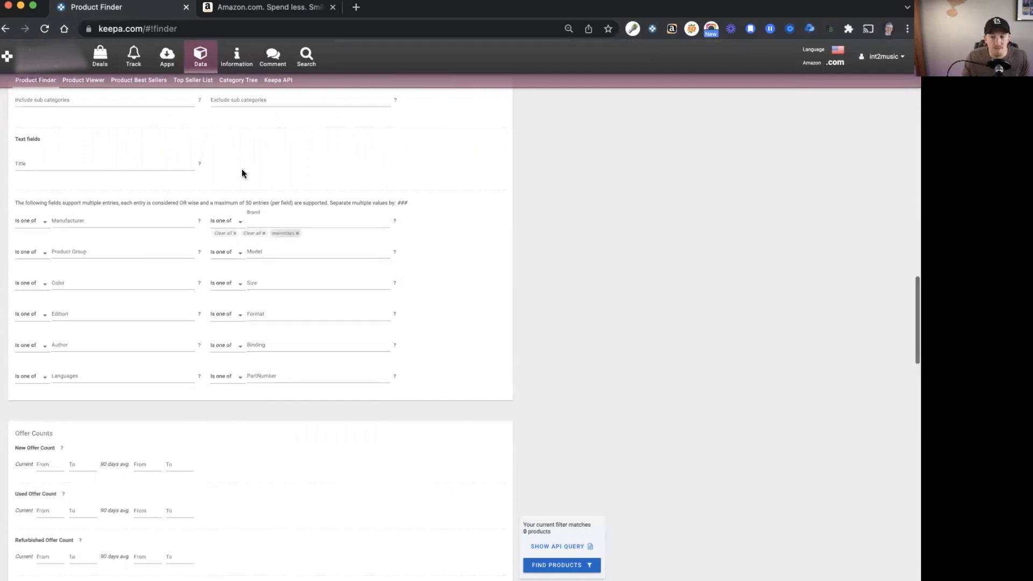
pyautogui.scroll(3)
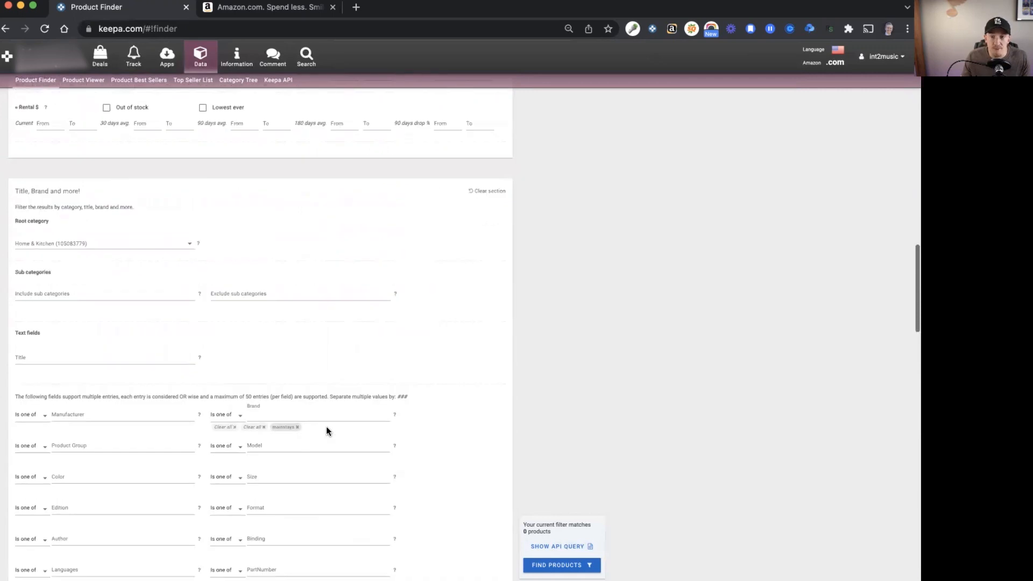
pyautogui.scroll(3)
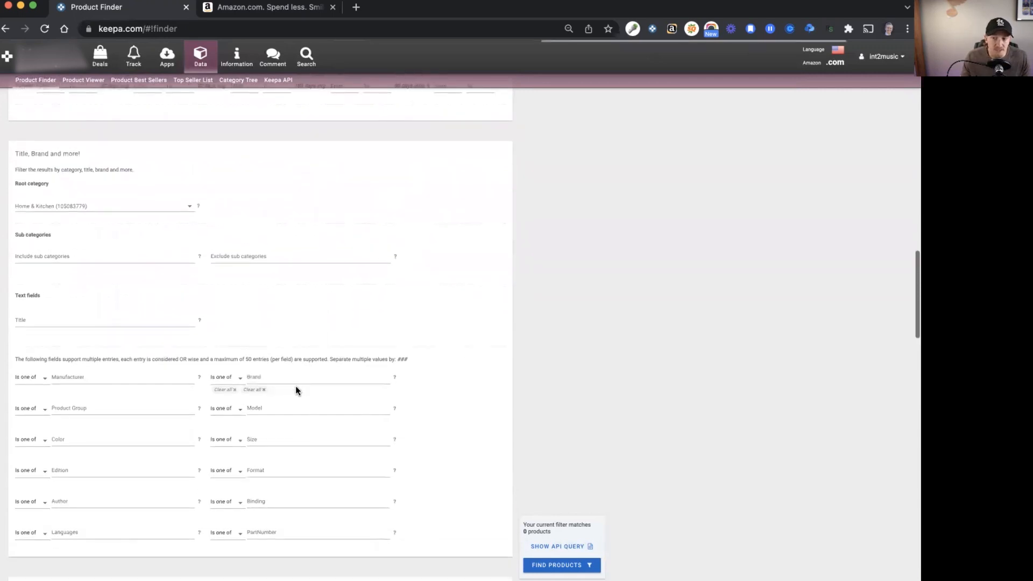
pyautogui.click(317, 376)
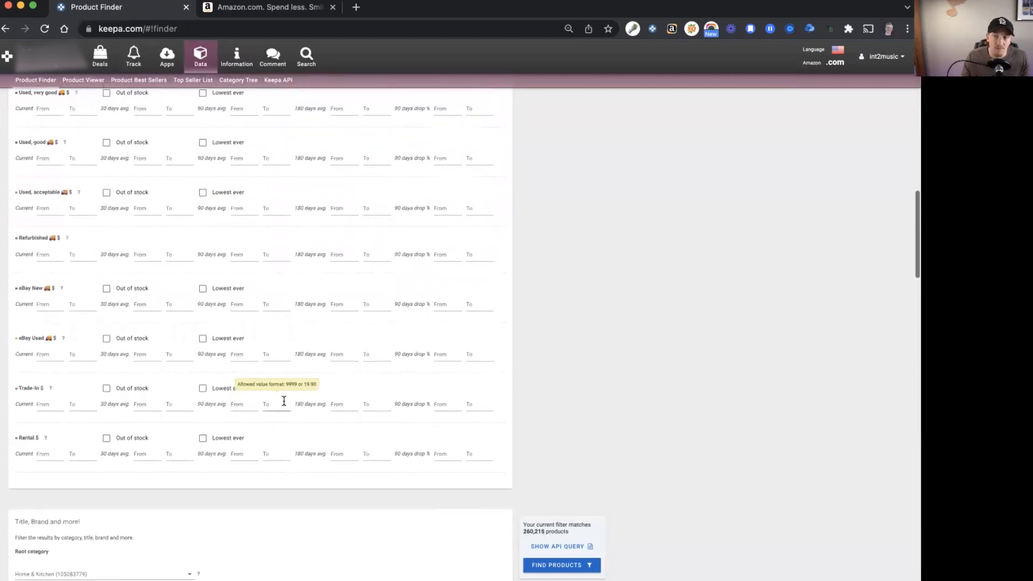
# Set the current new offer count filter from 3 to 7, leaving about 6,200 matches.
pyautogui.scroll(-3)
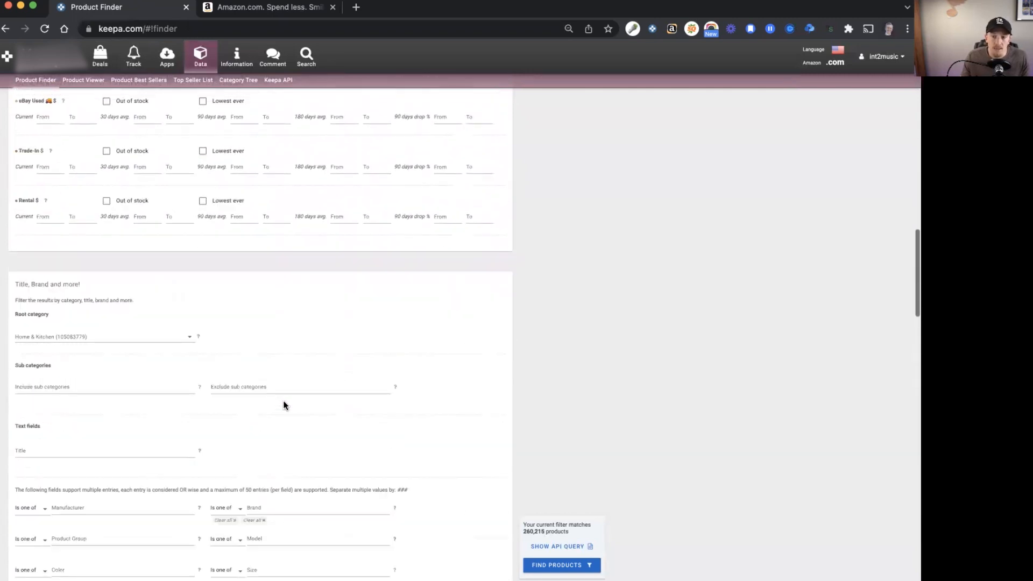
pyautogui.scroll(-3)
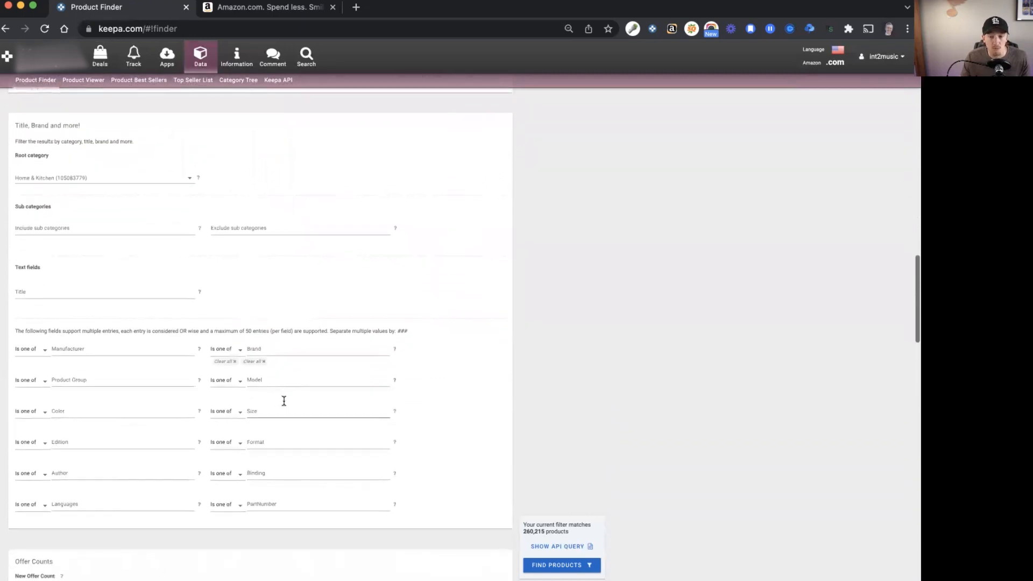
pyautogui.scroll(-3)
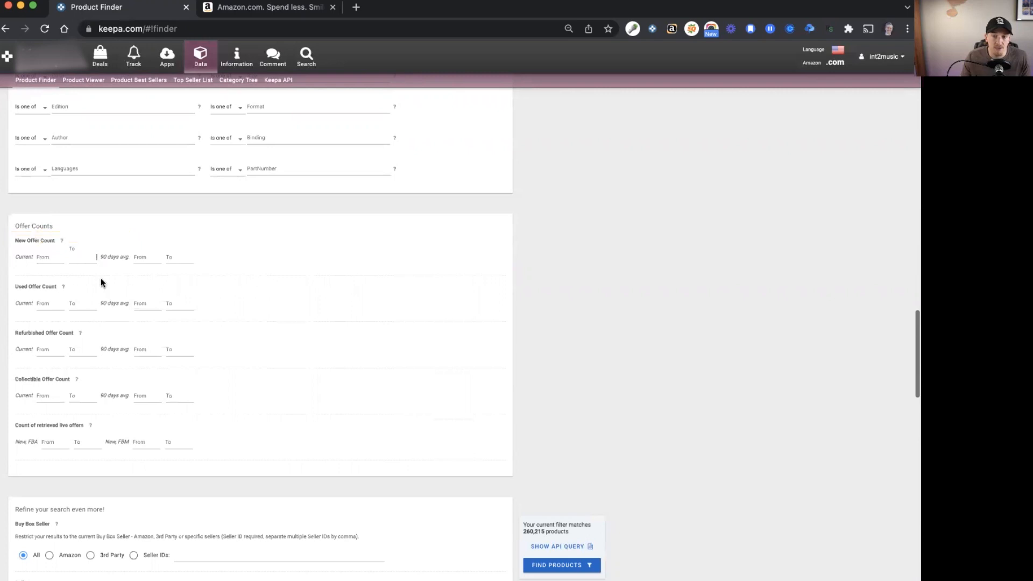
pyautogui.moveTo(118, 279)
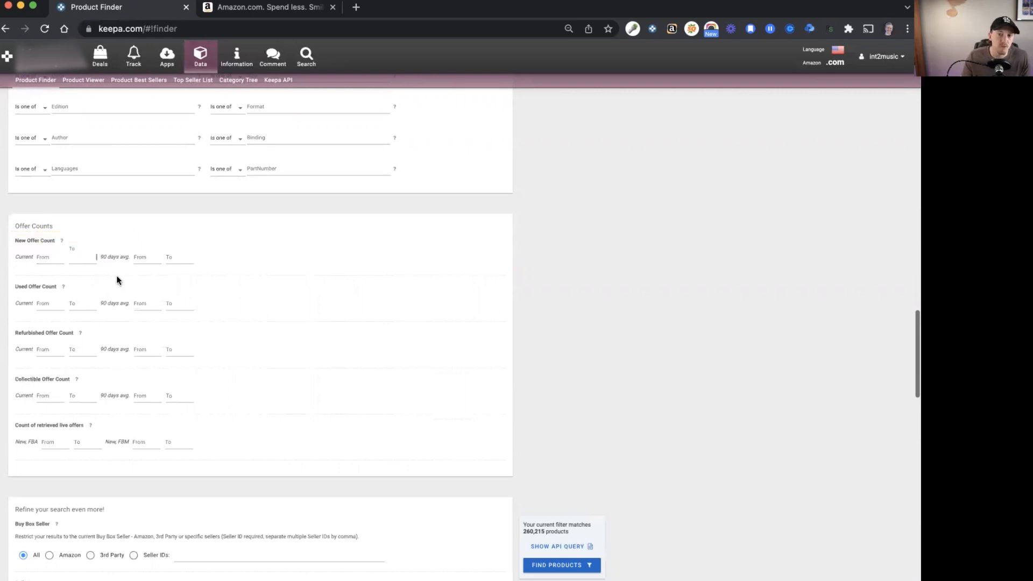
pyautogui.write('7')
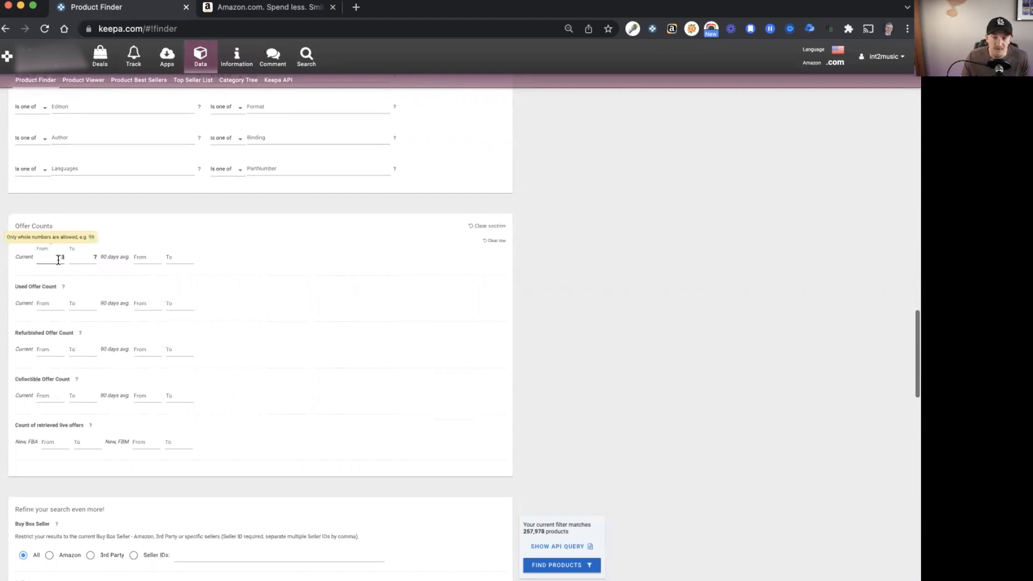
pyautogui.write('3')
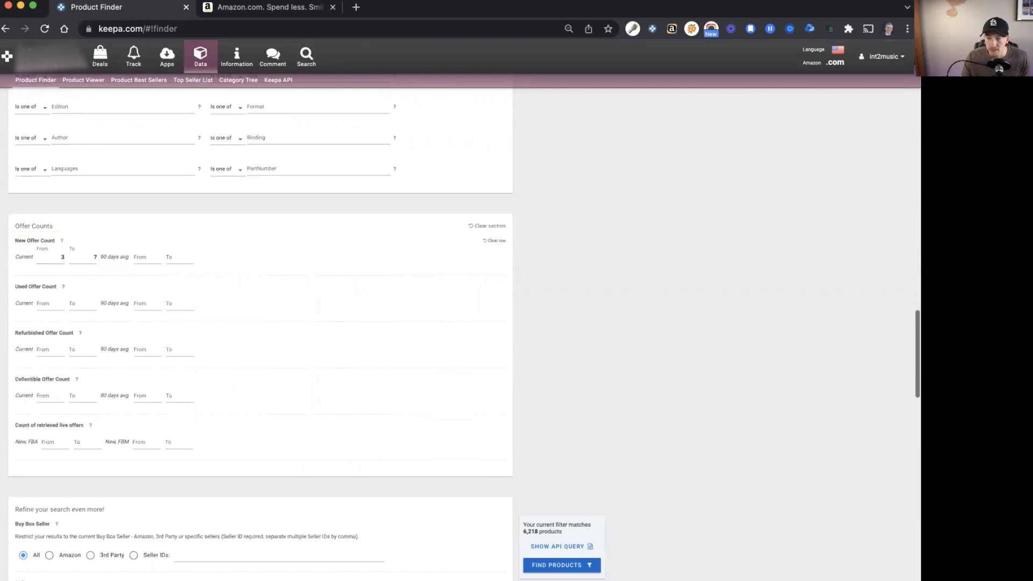
pyautogui.moveTo(222, 334)
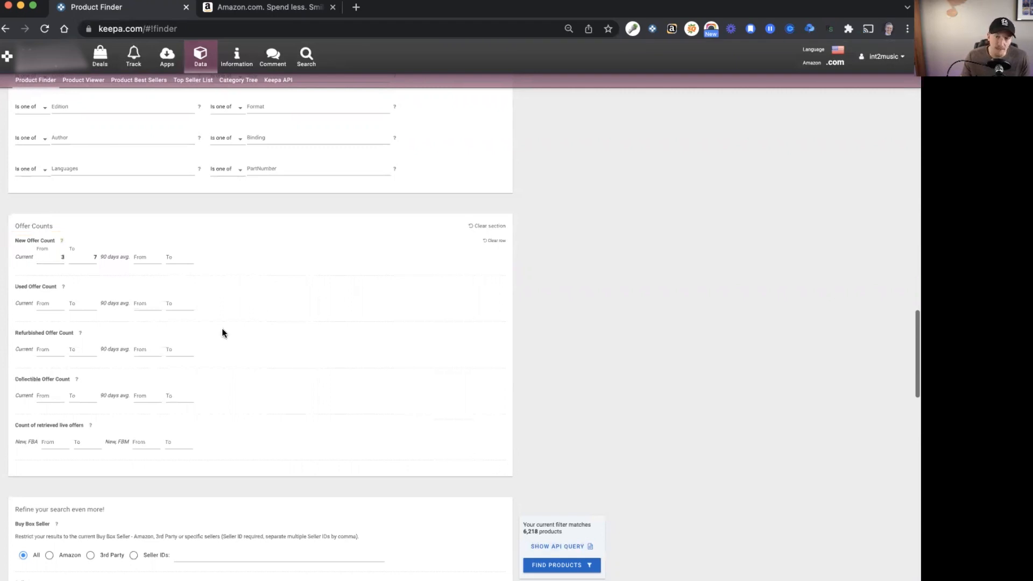
# Select No Variations to exclude variation listings, leaving about 1,140 matches.
pyautogui.scroll(-3)
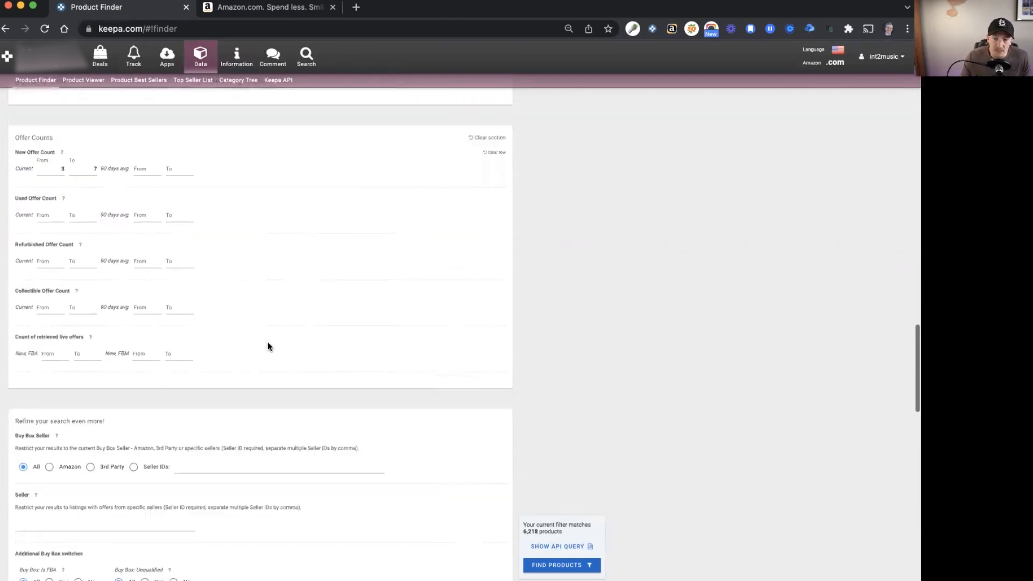
pyautogui.scroll(-3)
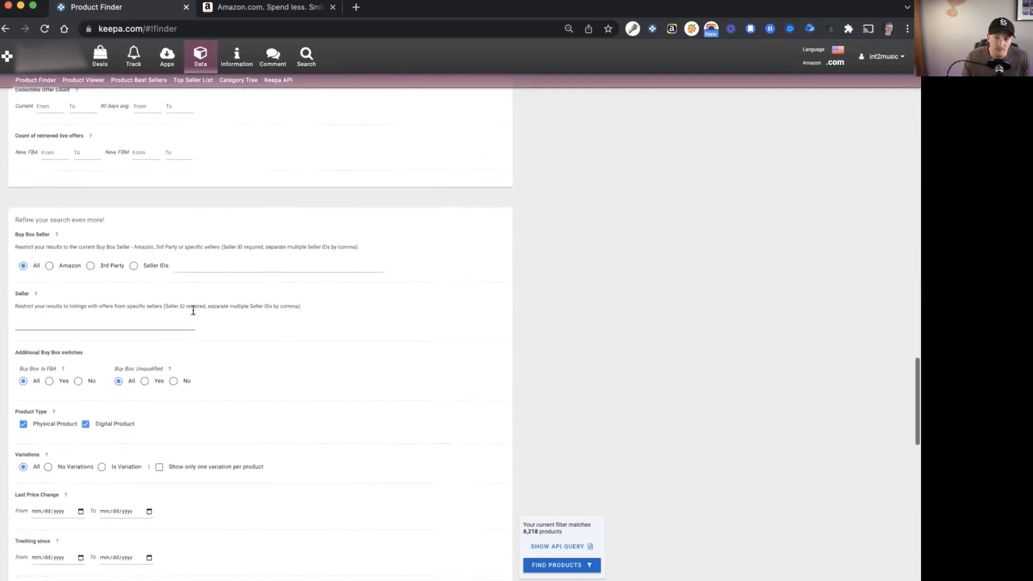
pyautogui.scroll(-3)
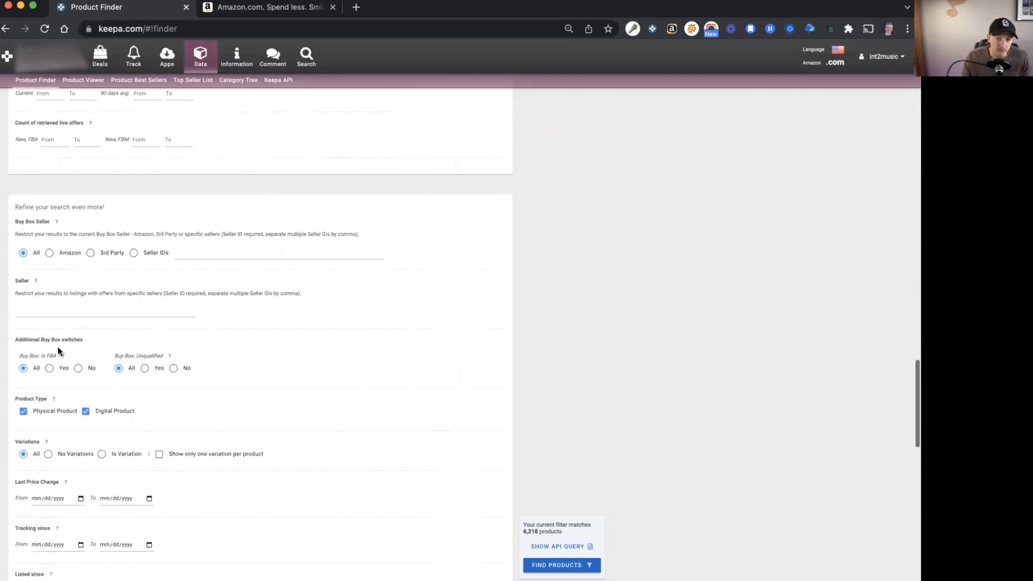
pyautogui.scroll(-3)
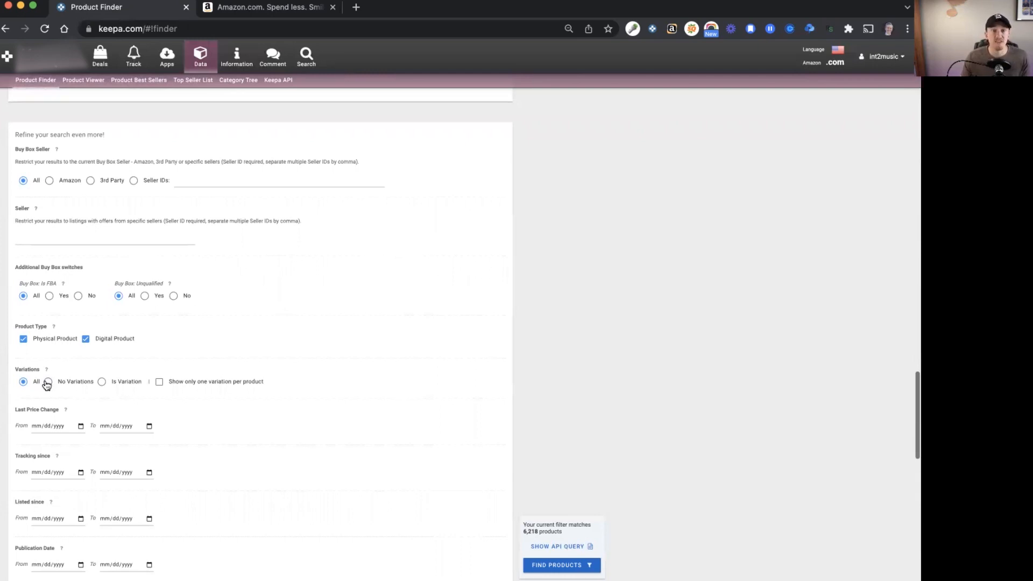
pyautogui.moveTo(98, 390)
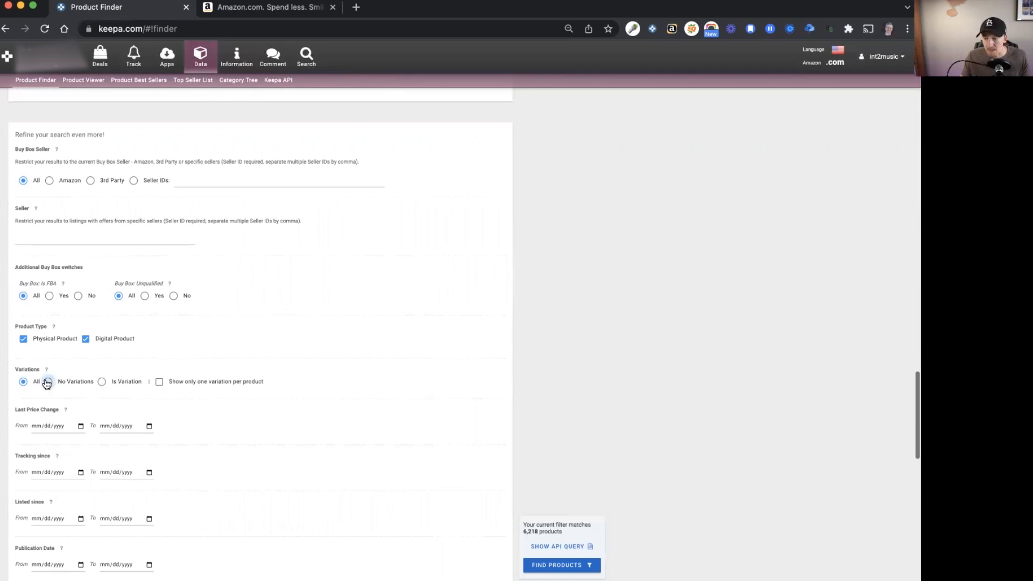
pyautogui.click(47, 381)
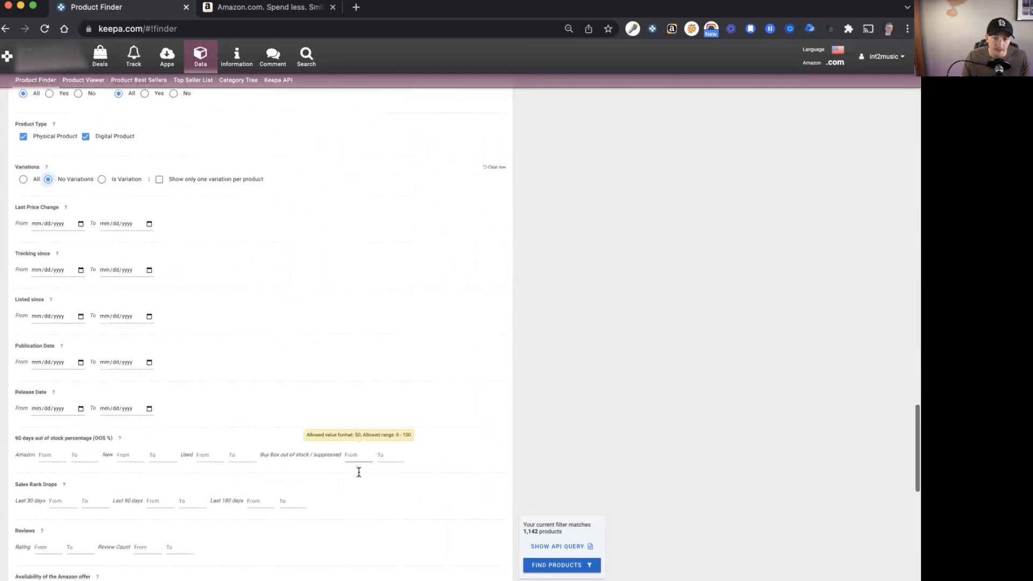
pyautogui.scroll(-3)
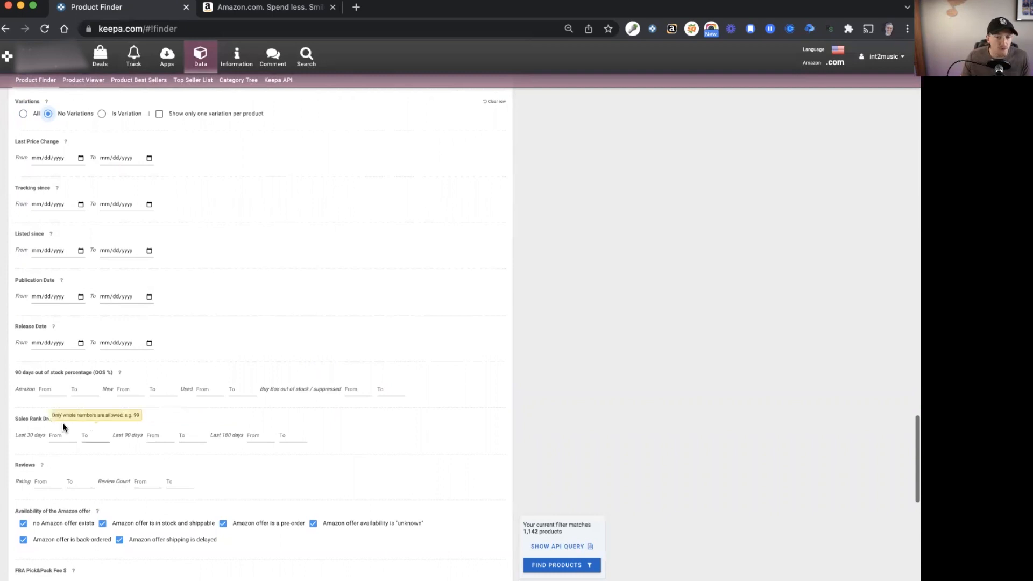
pyautogui.moveTo(279, 459)
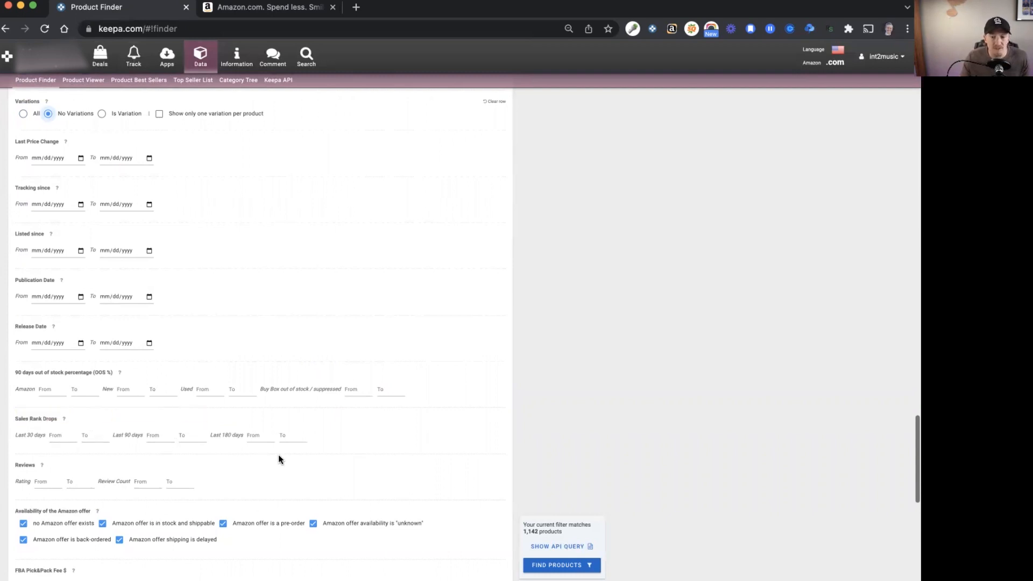
pyautogui.scroll(-3)
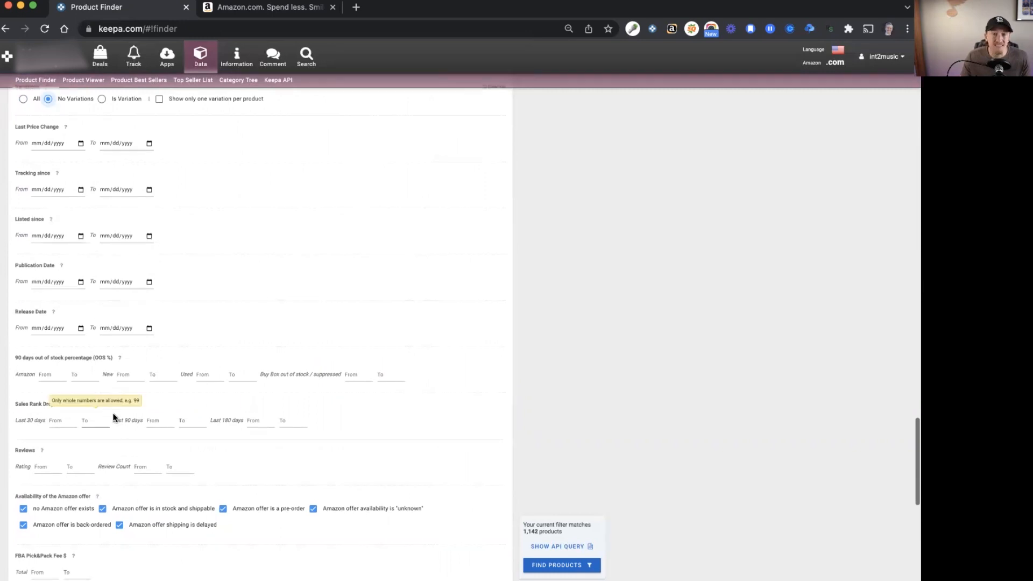
pyautogui.moveTo(132, 415)
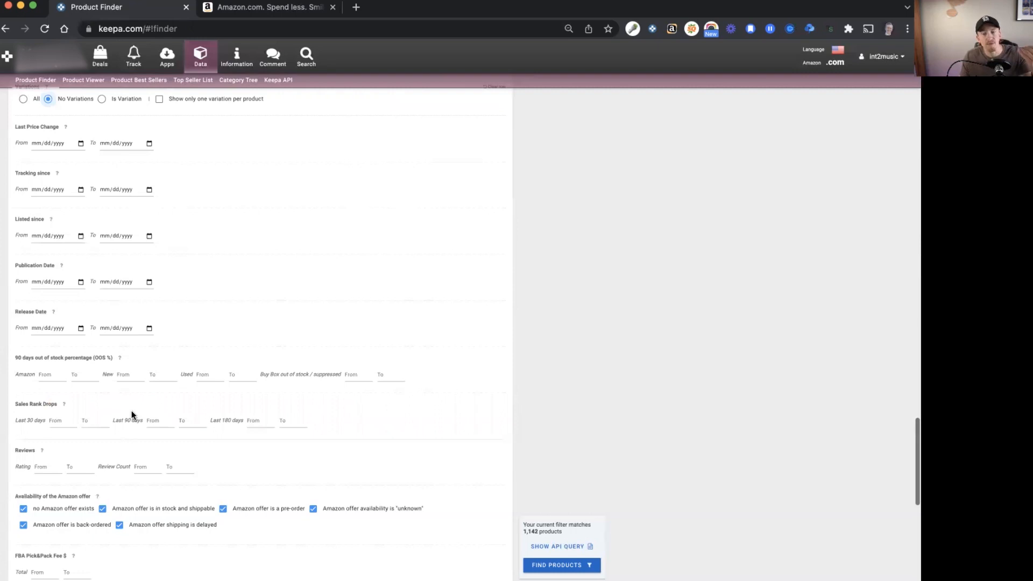
pyautogui.scroll(-3)
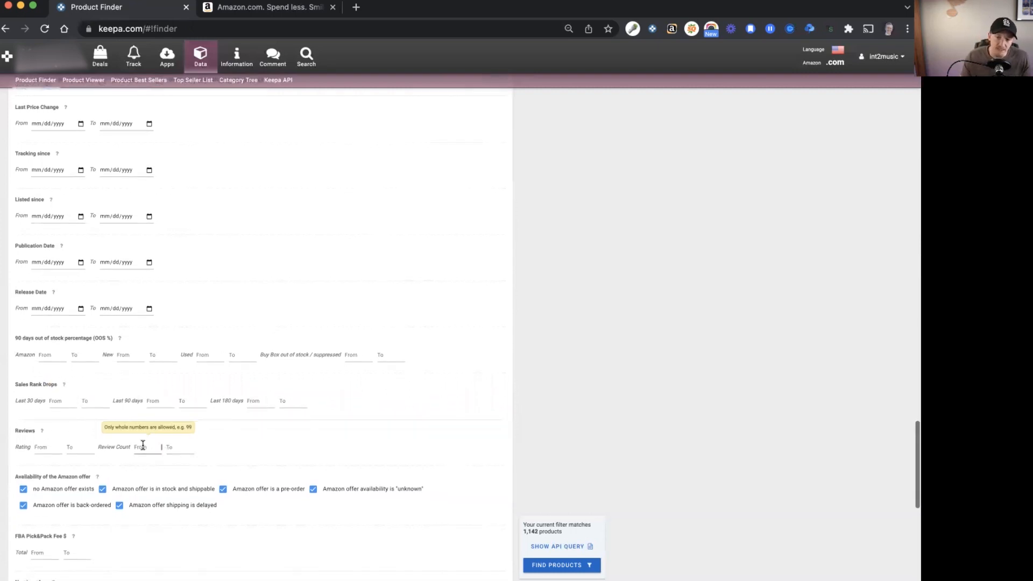
# Require at least 5 reviews and enter a maximum package weight of 2.
pyautogui.write('5')
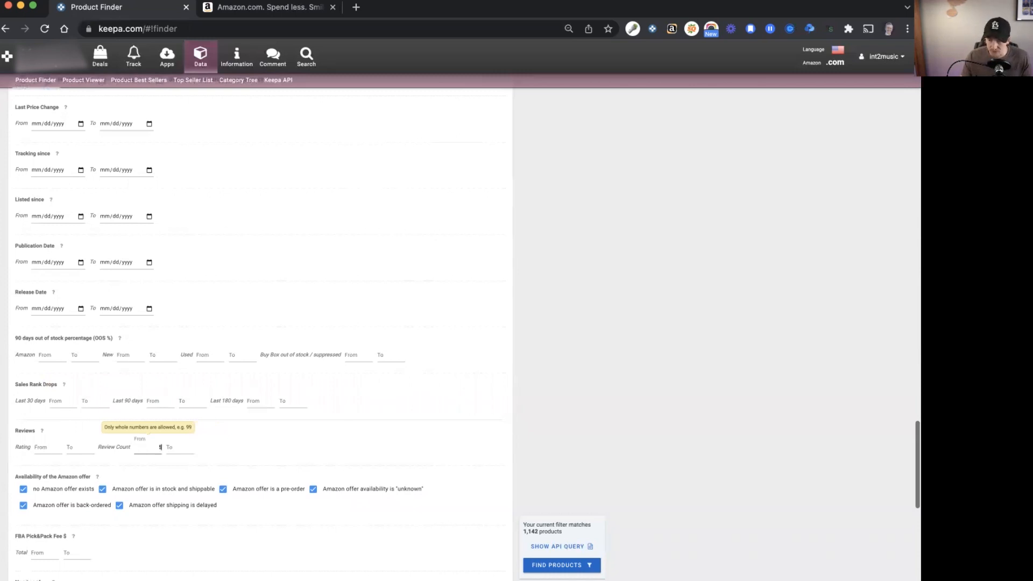
pyautogui.write('5')
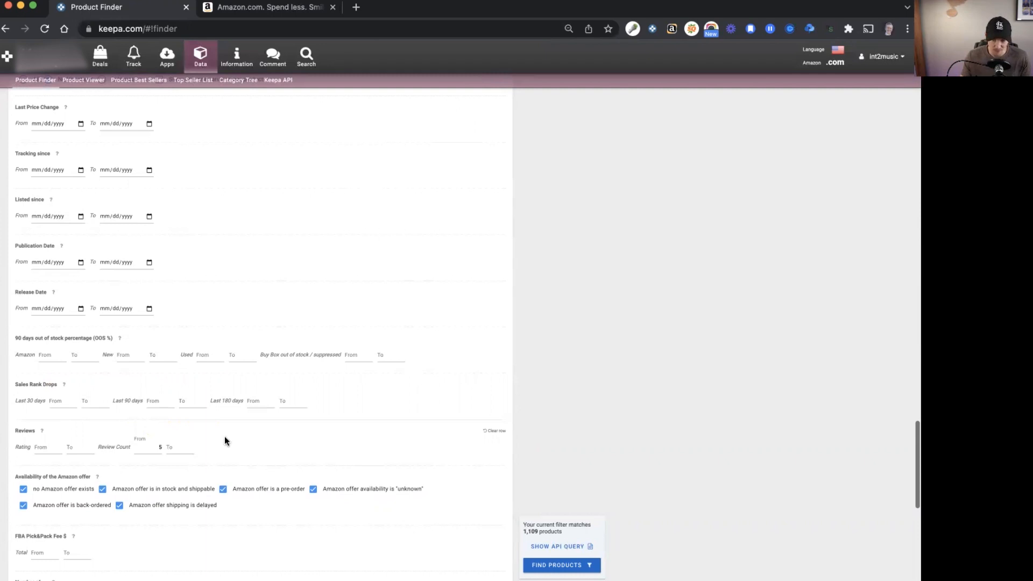
pyautogui.scroll(-3)
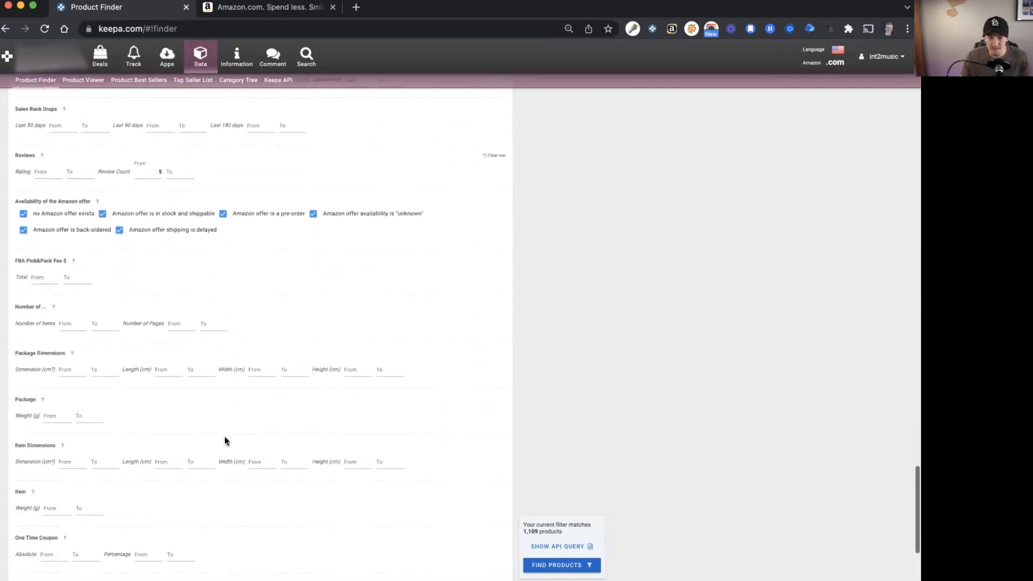
pyautogui.scroll(-3)
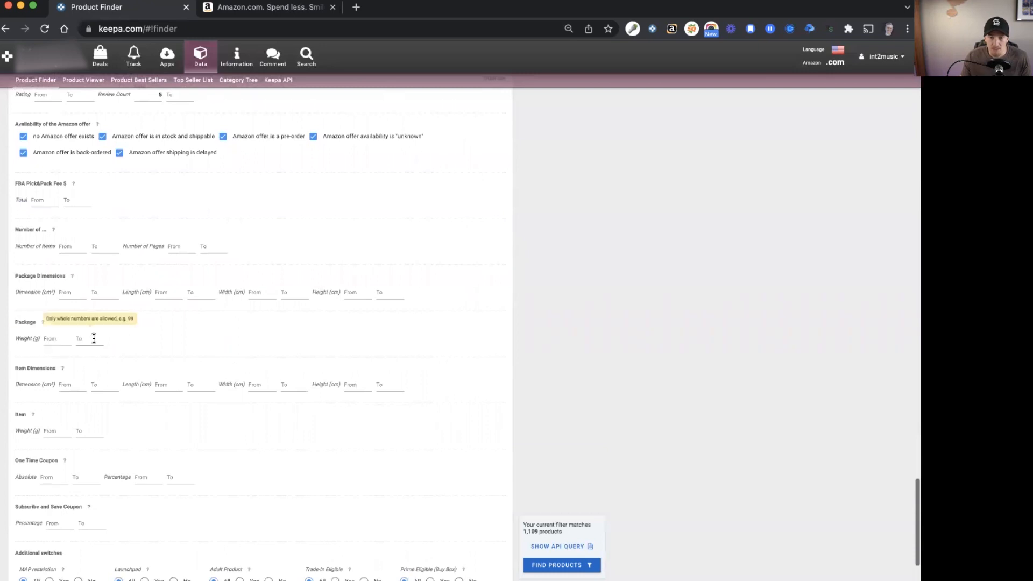
pyautogui.click(92, 338)
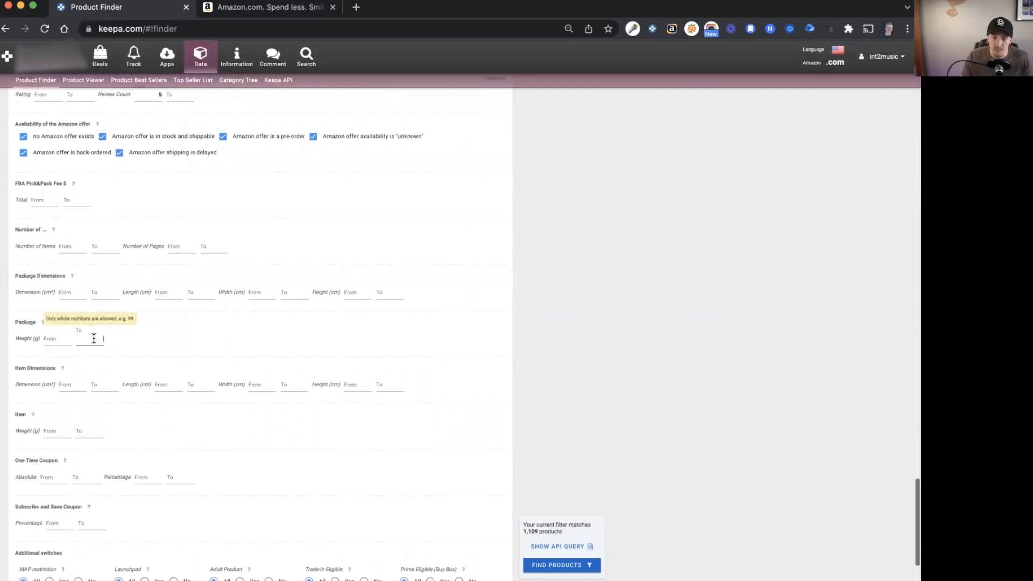
pyautogui.write('2')
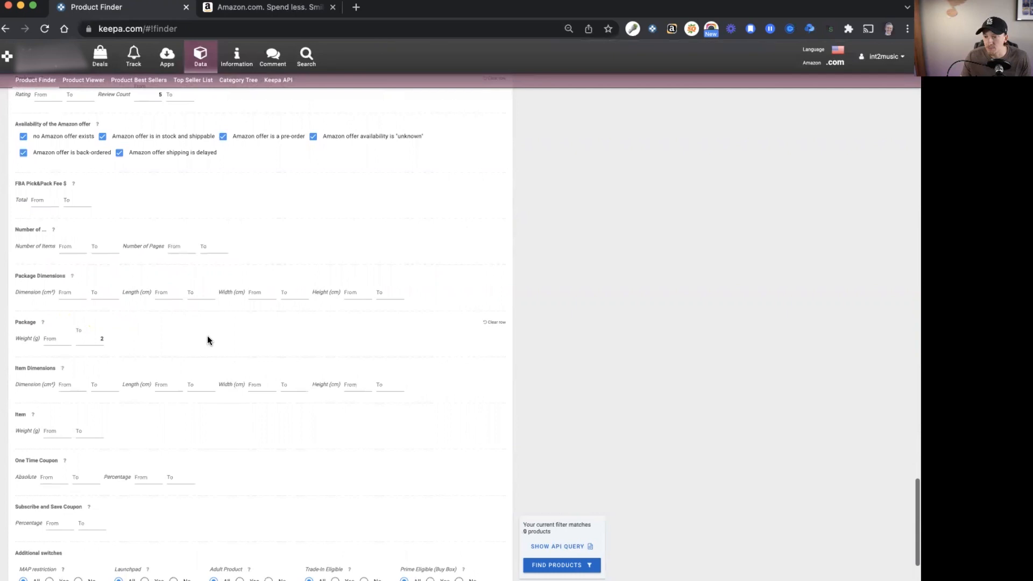
pyautogui.click(91, 338)
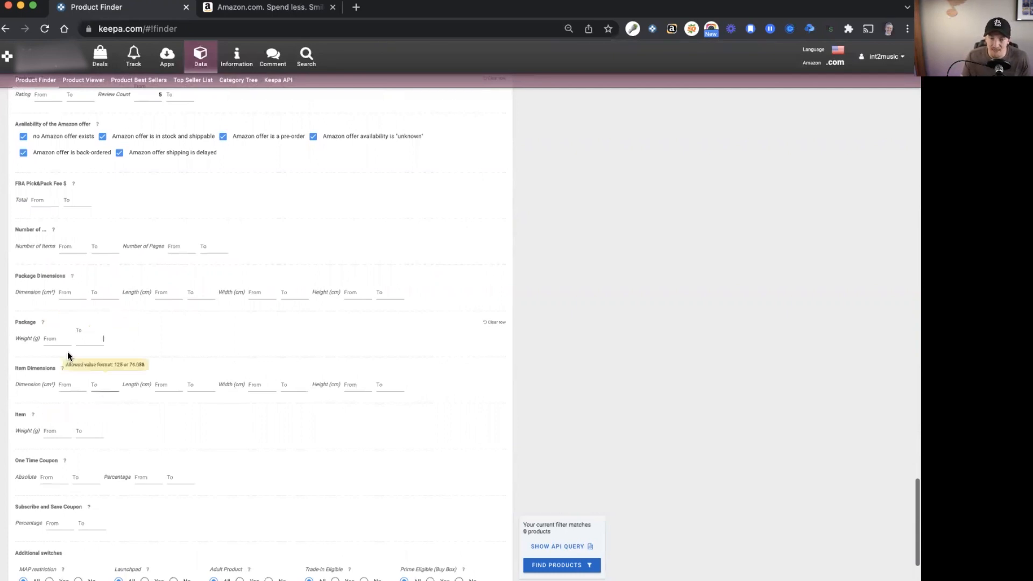
pyautogui.click(58, 337)
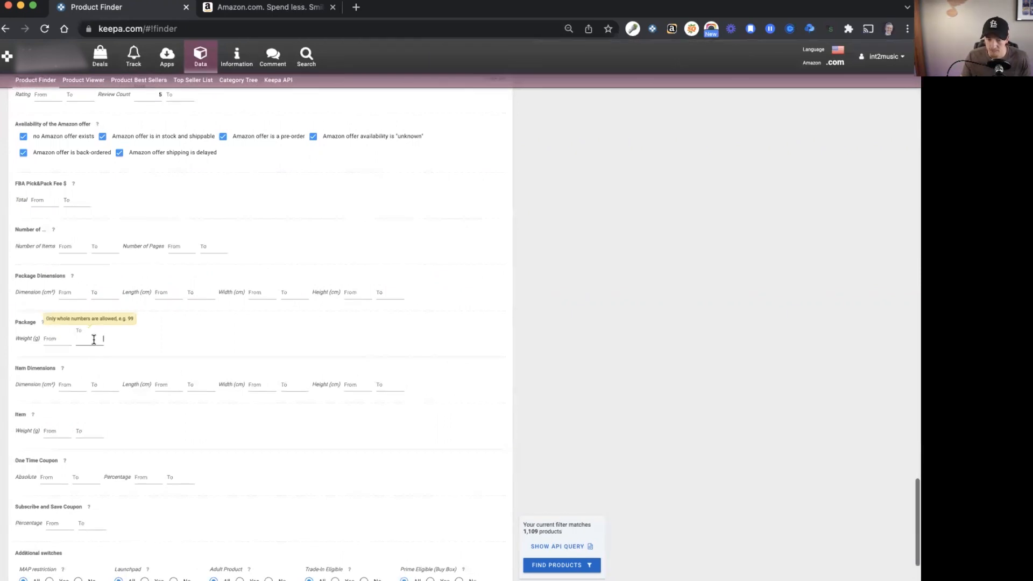
# Run the search, which returns only 2 products, and return to the Advanced Filter form.
pyautogui.click(561, 564)
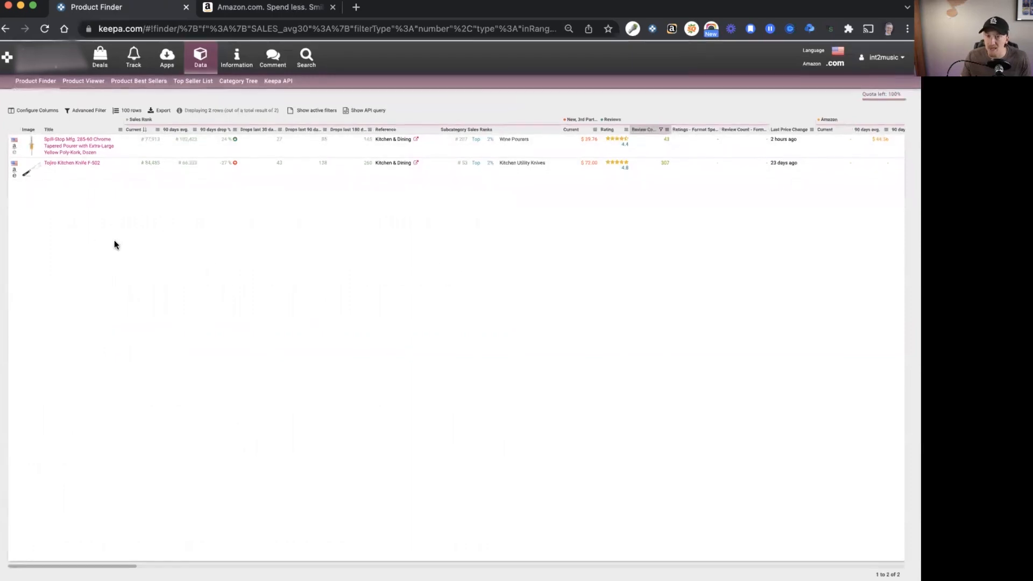
pyautogui.moveTo(79, 145)
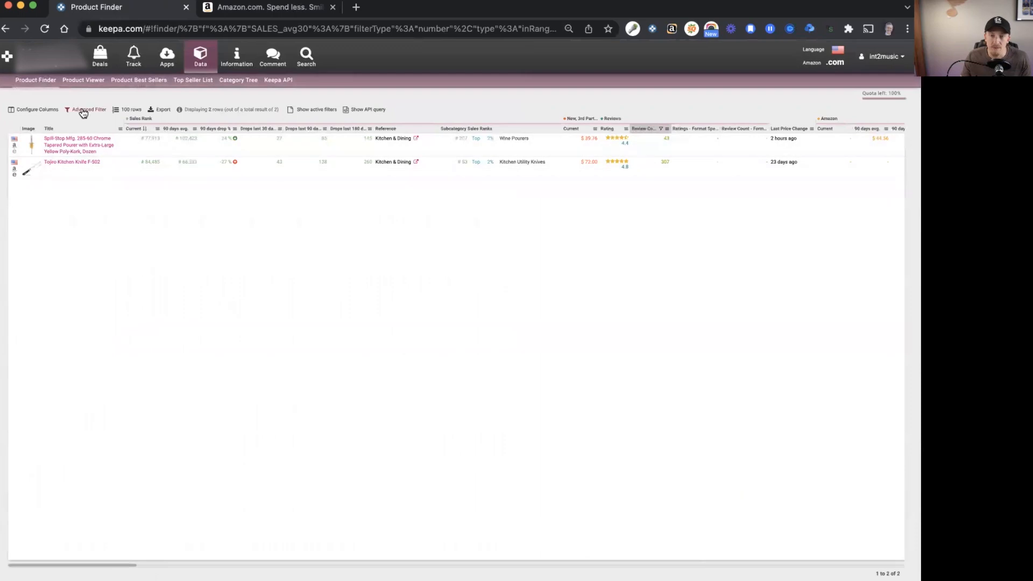
pyautogui.click(88, 109)
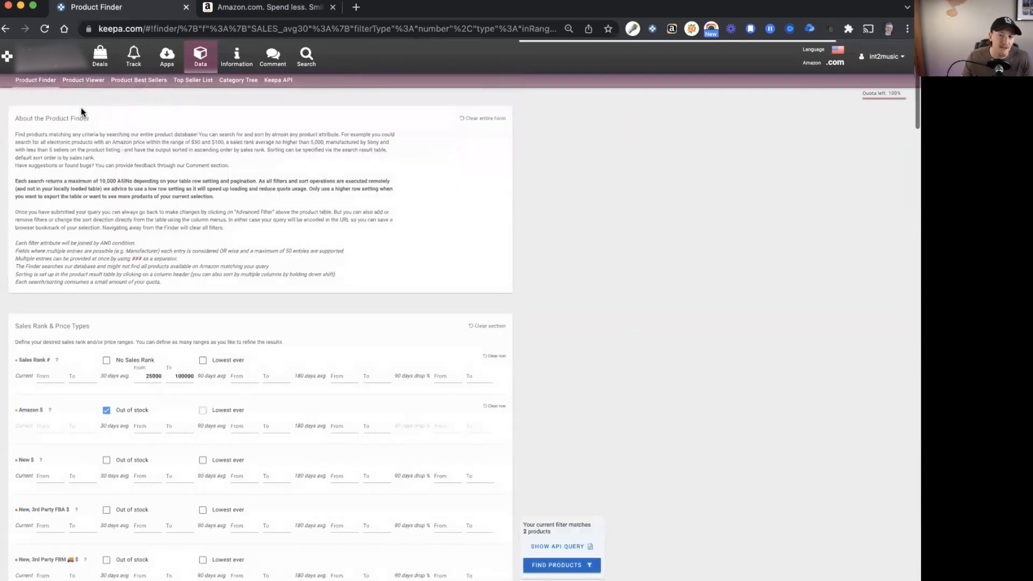
# Change the maximum package weight to 907 g and list the 384 matching products.
pyautogui.scroll(-3)
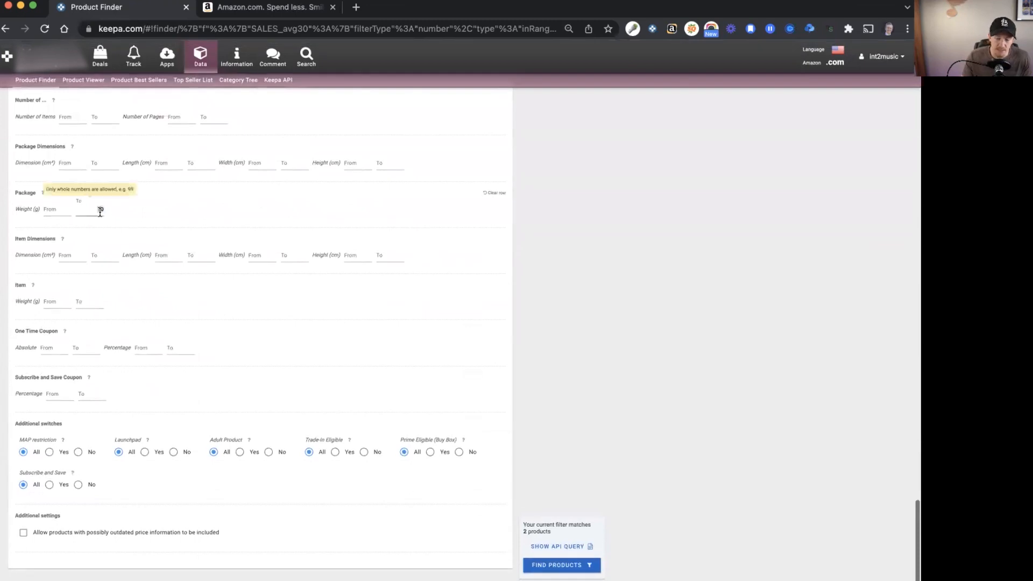
pyautogui.moveTo(200, 224)
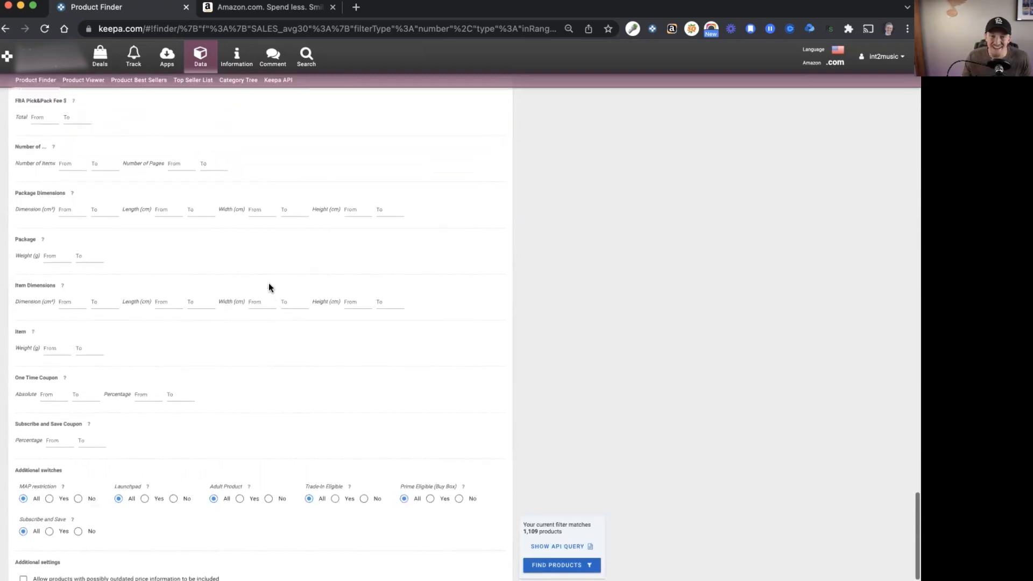
pyautogui.click(91, 256)
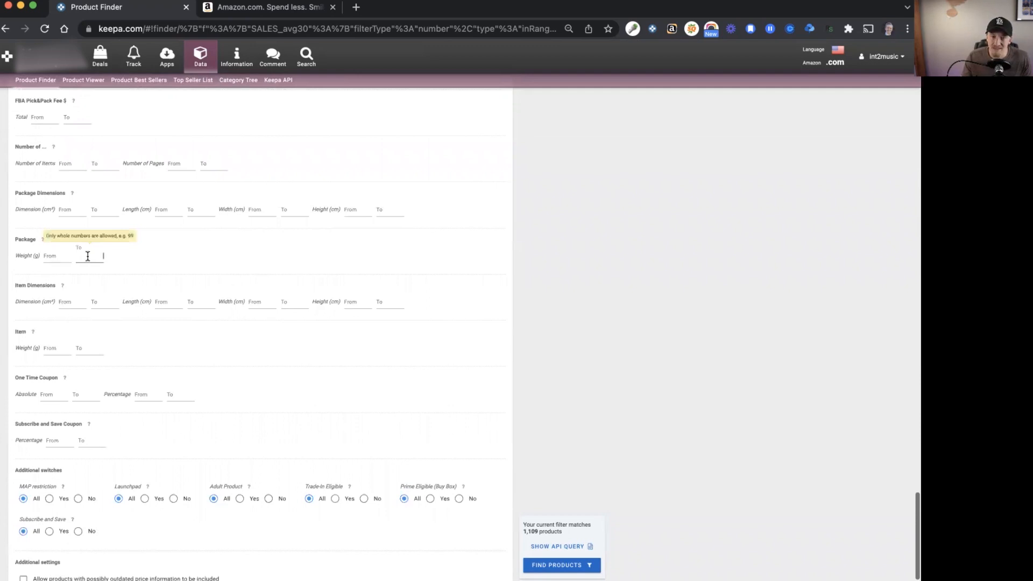
pyautogui.write('96')
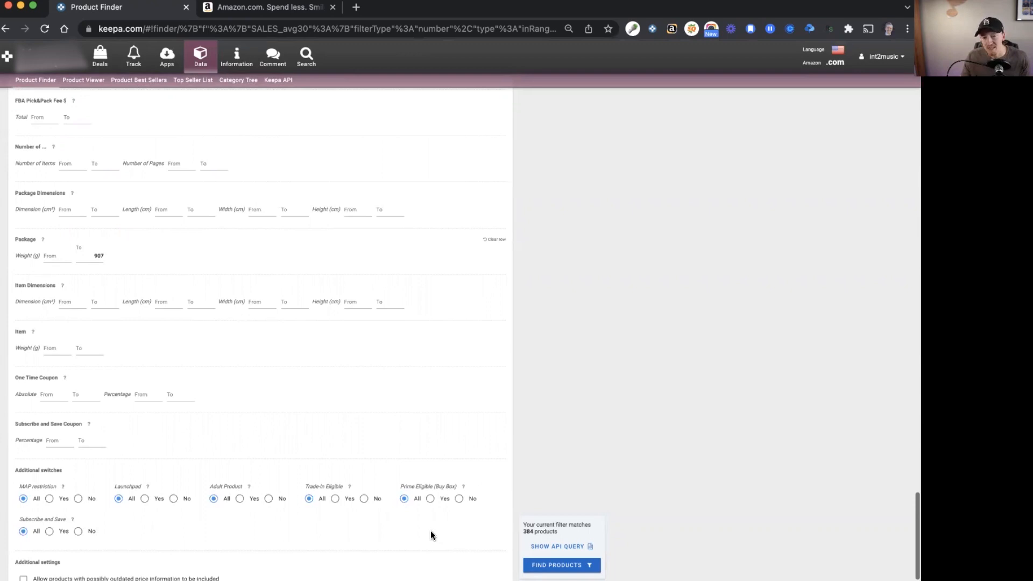
pyautogui.moveTo(472, 546)
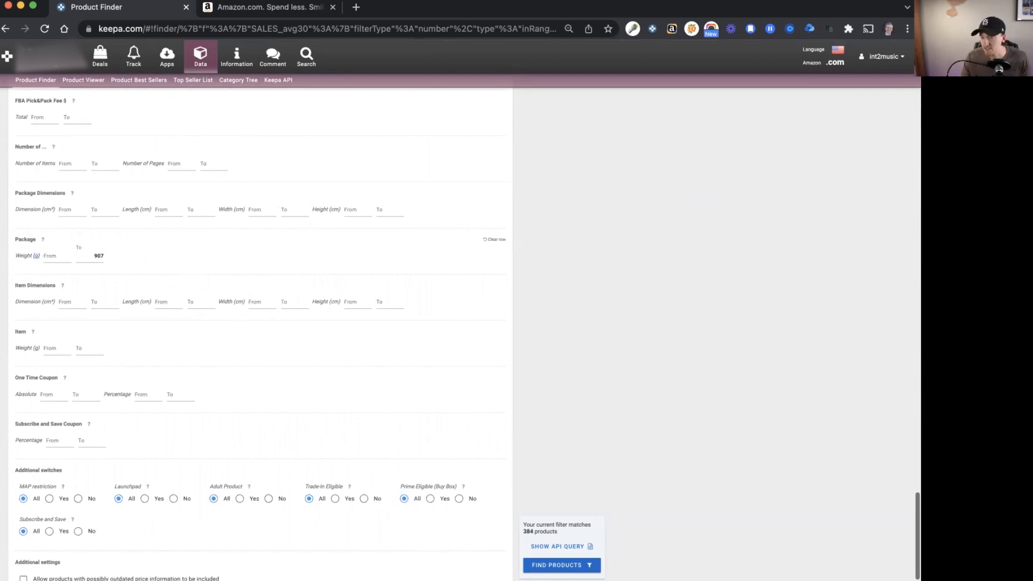
pyautogui.click(560, 566)
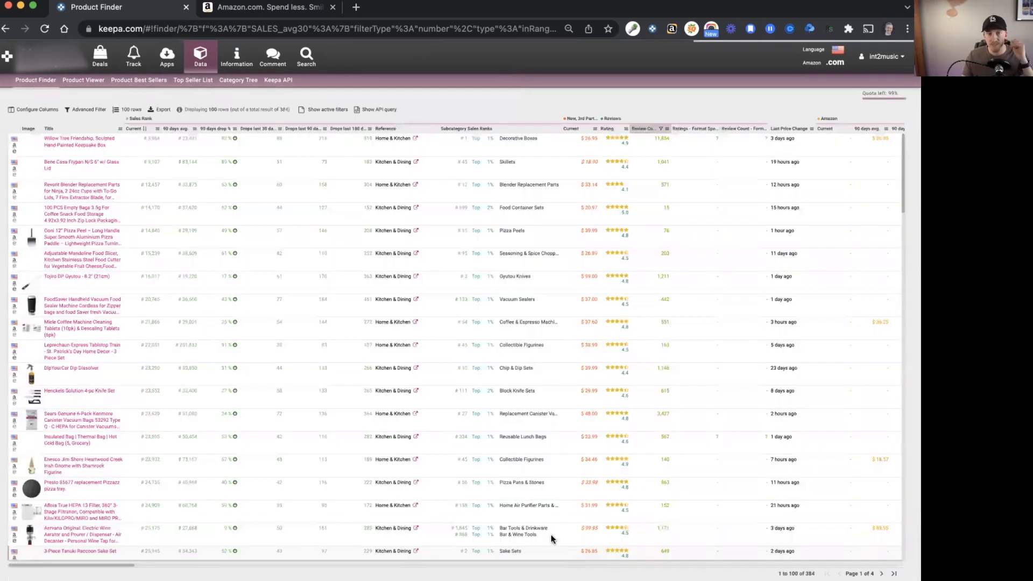
# Scroll the results to the Willow Tree Friendship Keepsake Box and open its Amazon page.
pyautogui.scroll(-3)
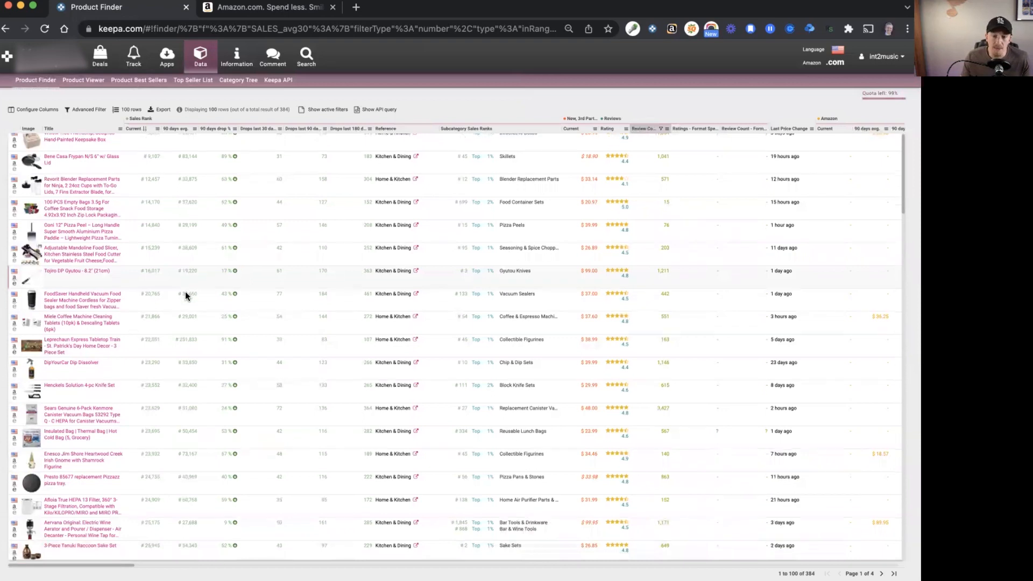
pyautogui.scroll(-3)
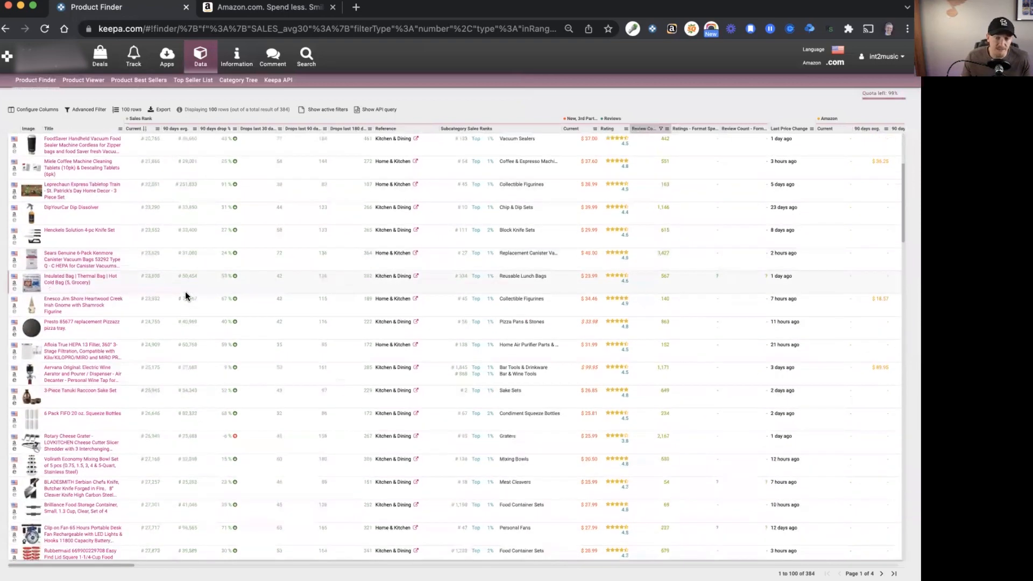
pyautogui.scroll(-3)
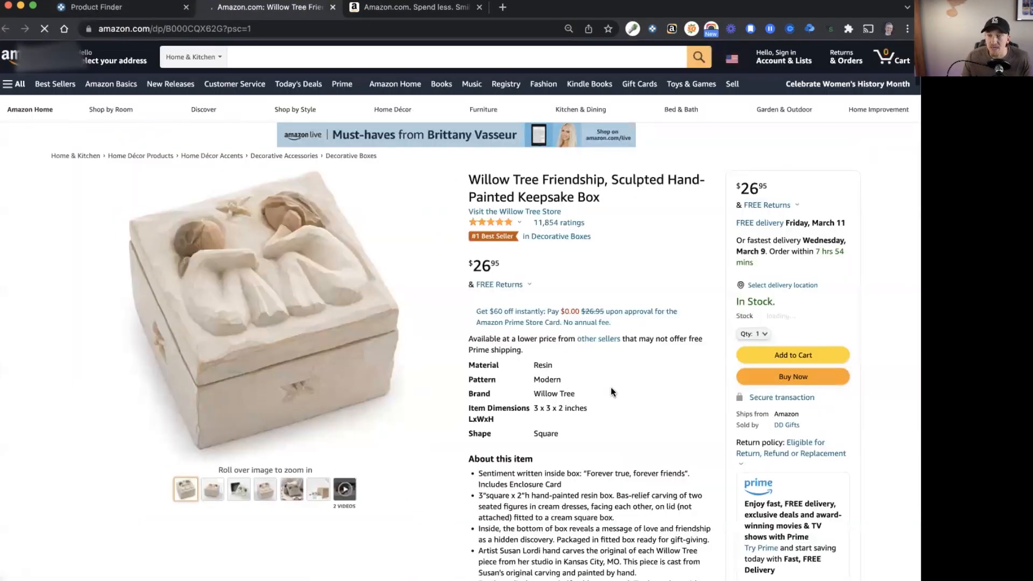
# Review the keepsake box's Keepa price and sales rank chart, then return to the Product Finder results.
pyautogui.scroll(-3)
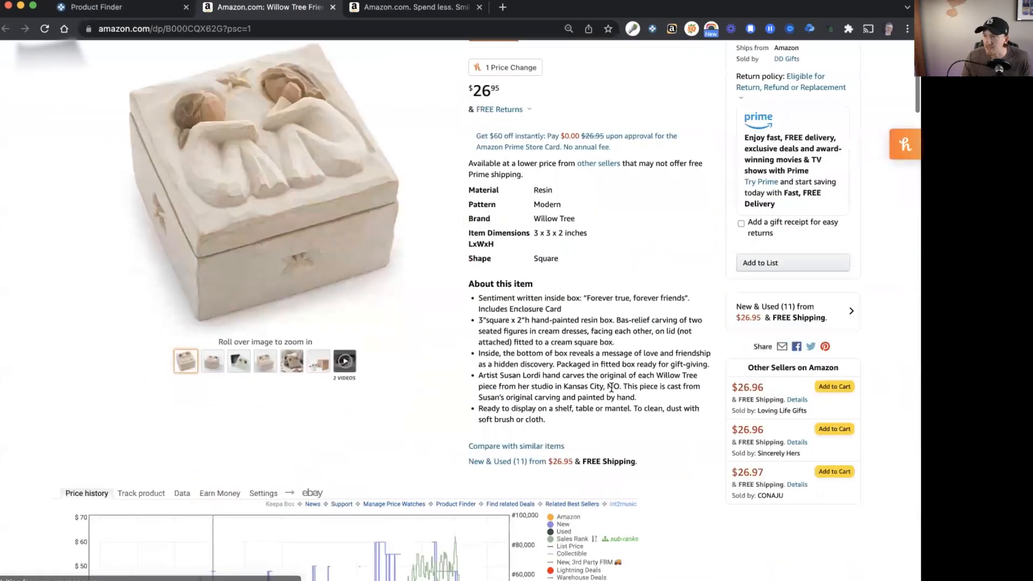
pyautogui.scroll(-3)
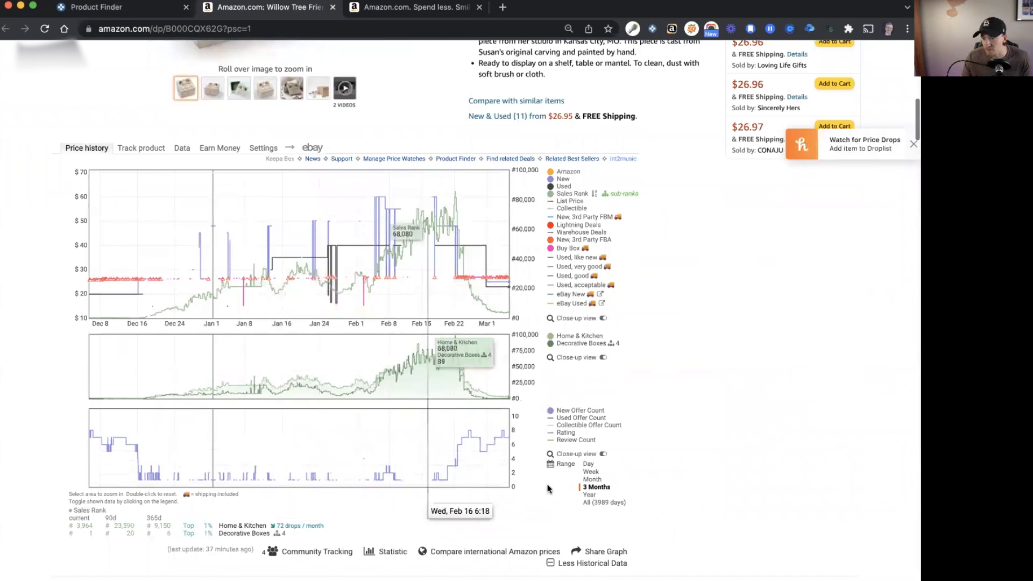
pyautogui.click(589, 495)
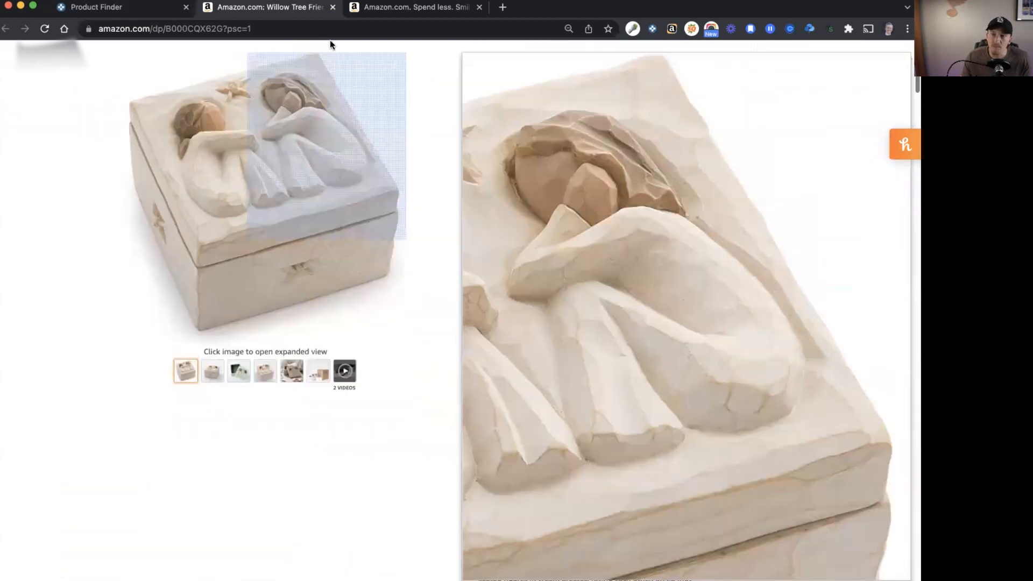
pyautogui.click(95, 7)
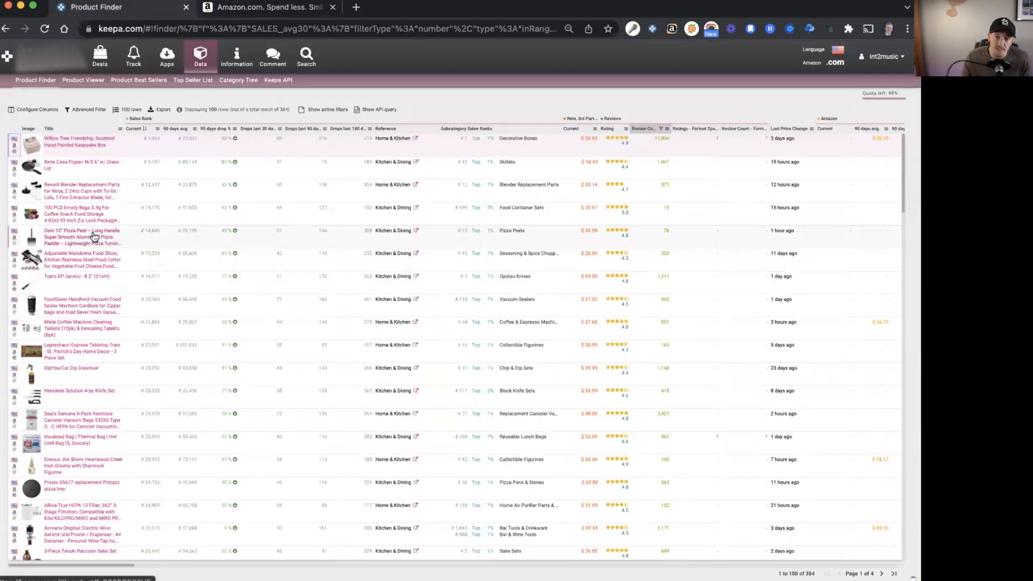
# Scroll the results and open the Chef Pomodoro Copper Crisper Tray on Amazon.
pyautogui.scroll(-3)
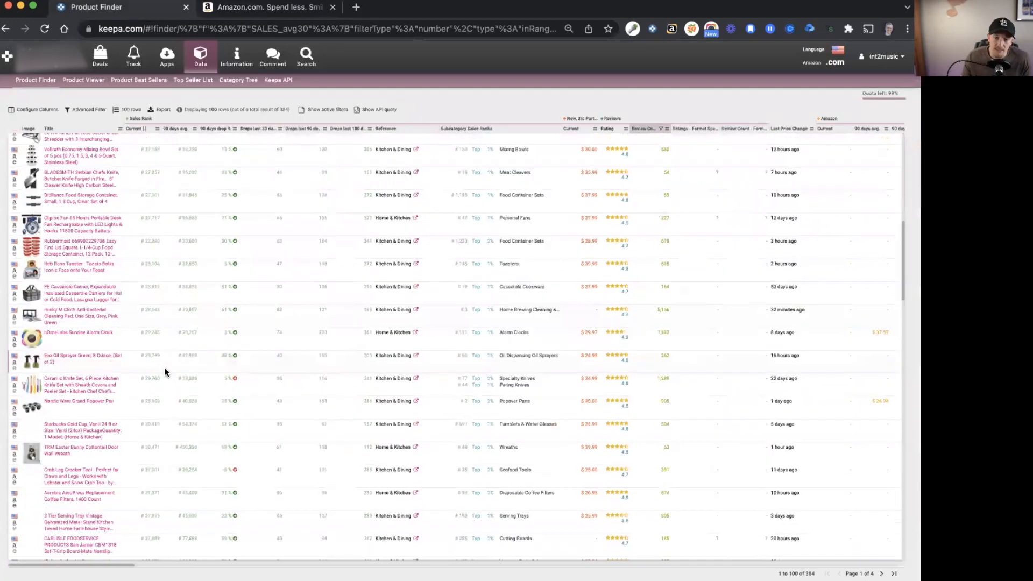
pyautogui.scroll(-3)
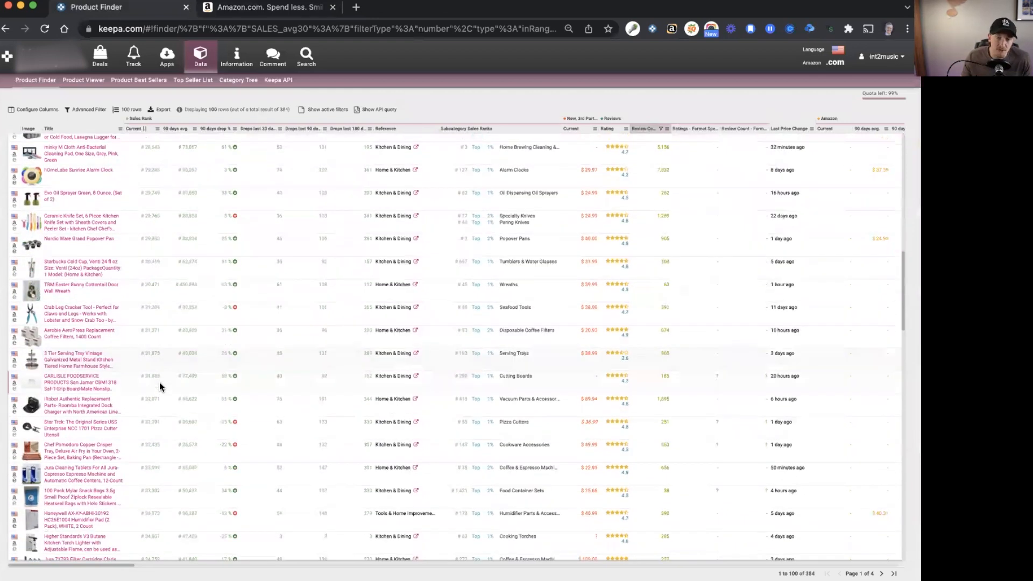
pyautogui.moveTo(77, 323)
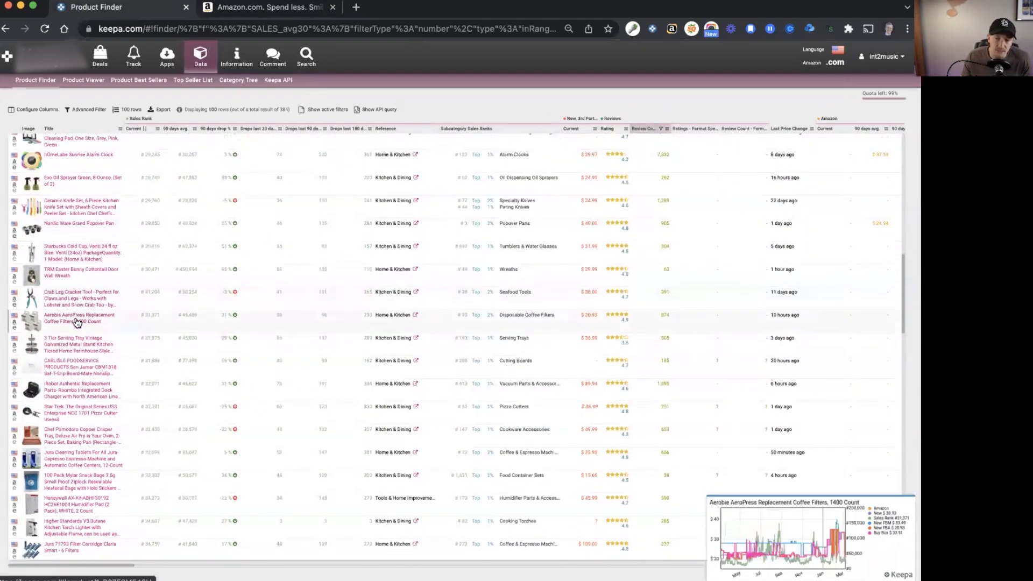
pyautogui.scroll(-3)
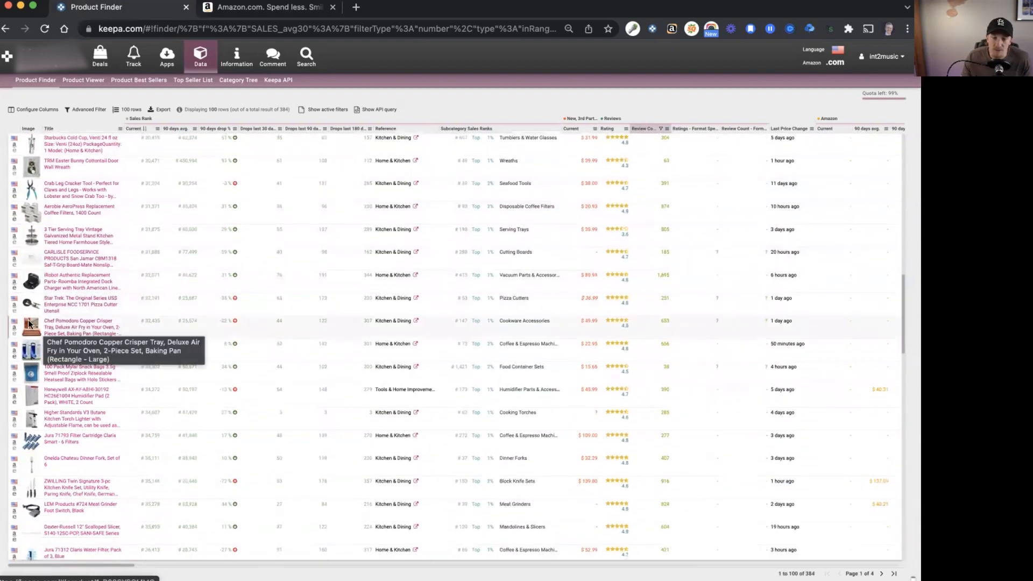
pyautogui.click(29, 326)
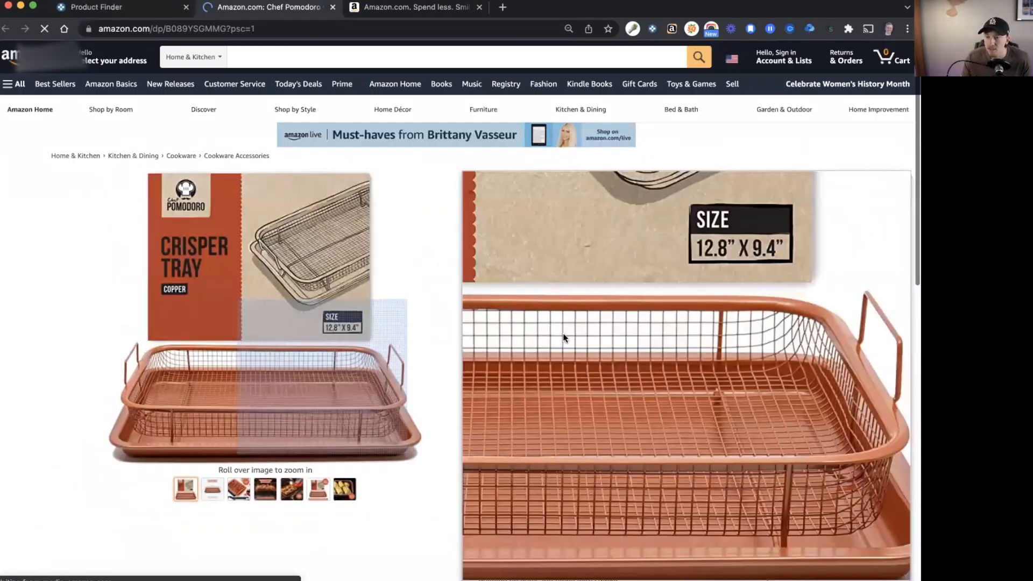
# Review the crisper tray's Keepa price history chart on its Amazon page.
pyautogui.scroll(-3)
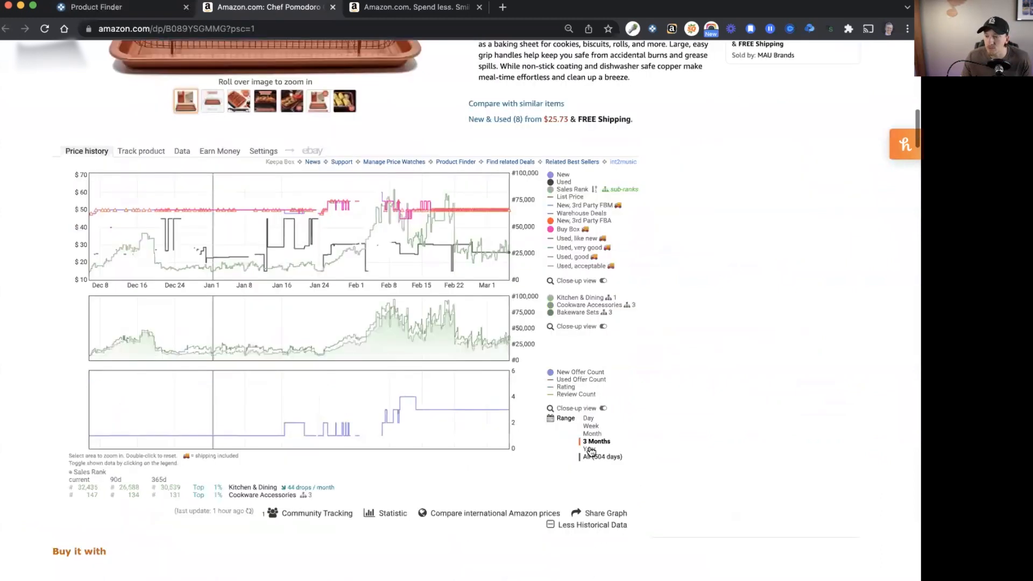
pyautogui.click(589, 449)
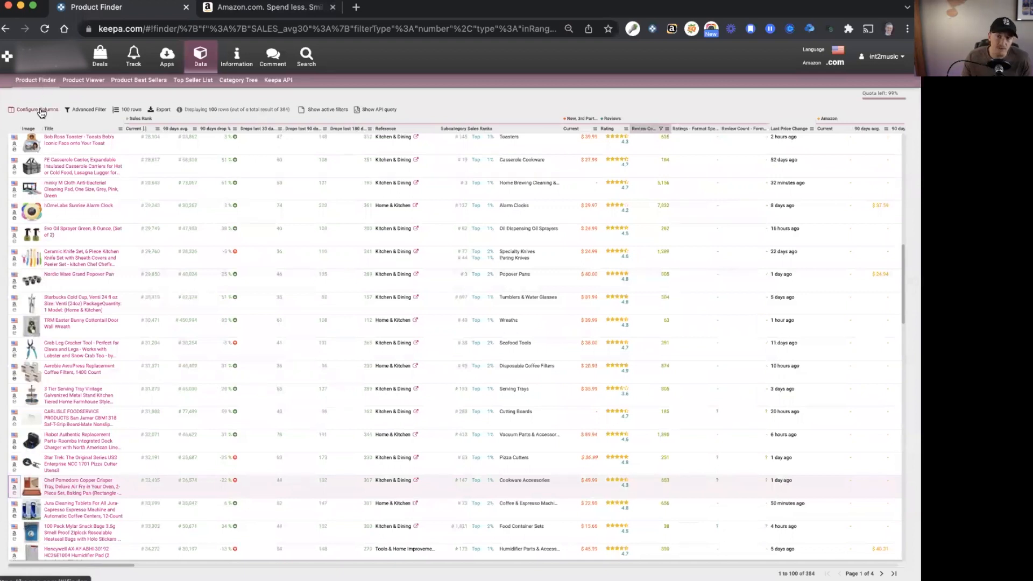
# Return from the results list to the Product Finder filter form.
pyautogui.click(36, 110)
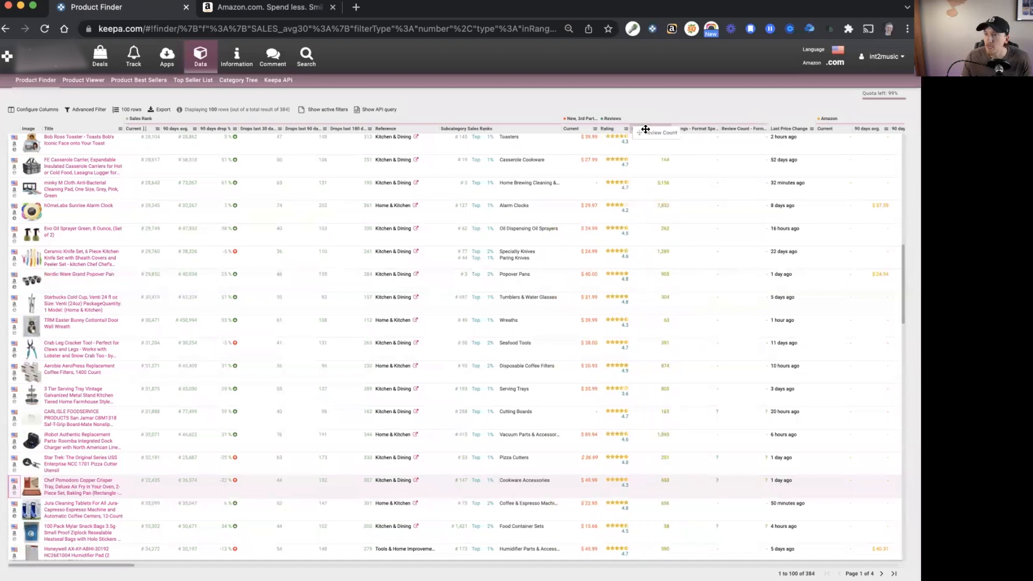
pyautogui.click(643, 128)
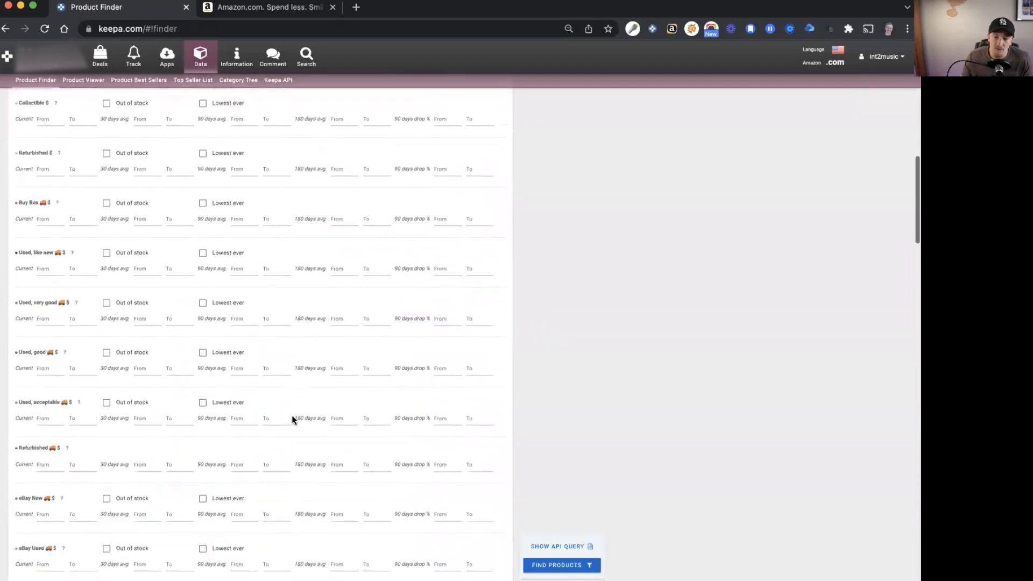
pyautogui.scroll(-3)
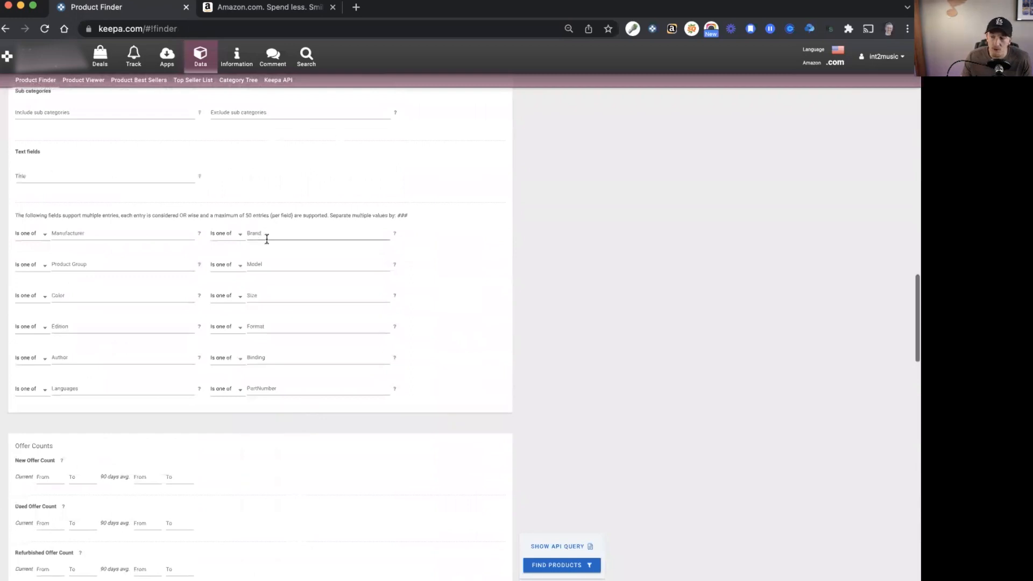
pyautogui.scroll(-3)
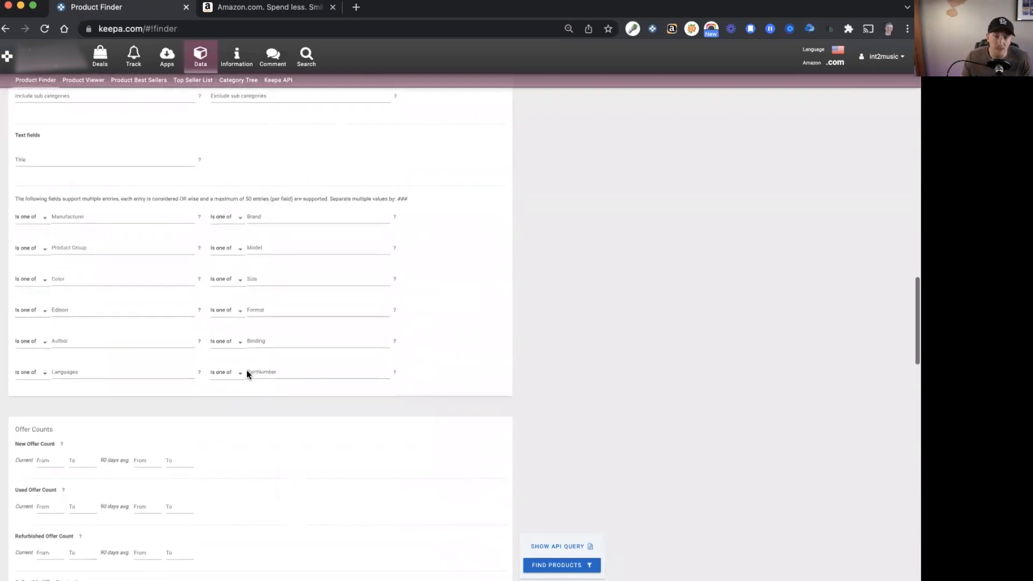
pyautogui.scroll(-3)
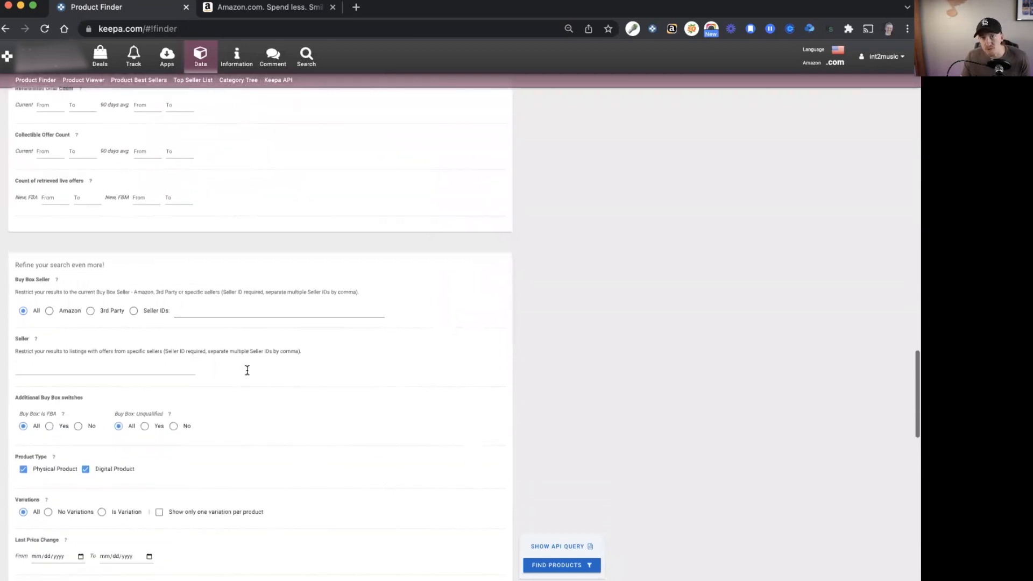
pyautogui.scroll(-3)
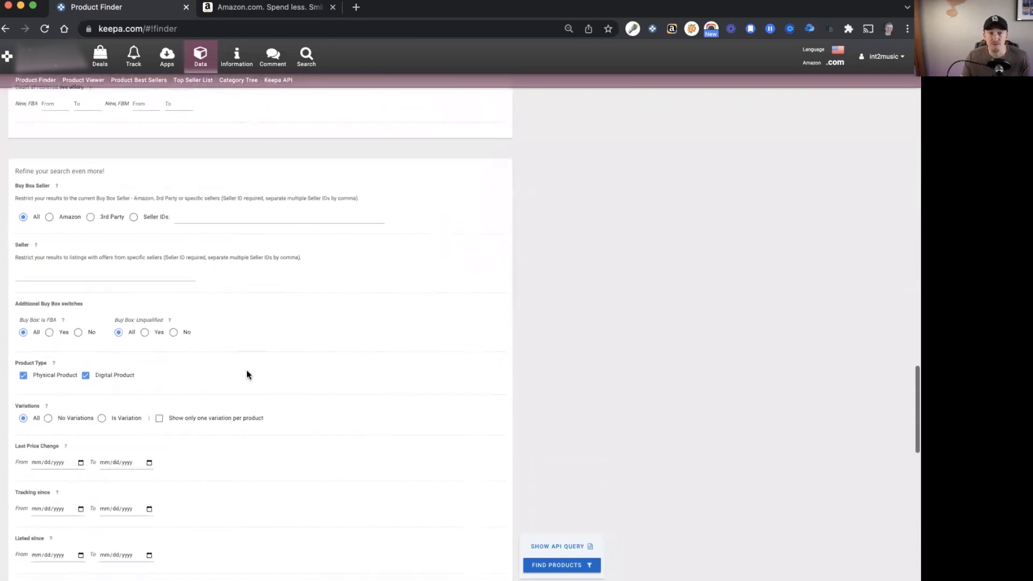